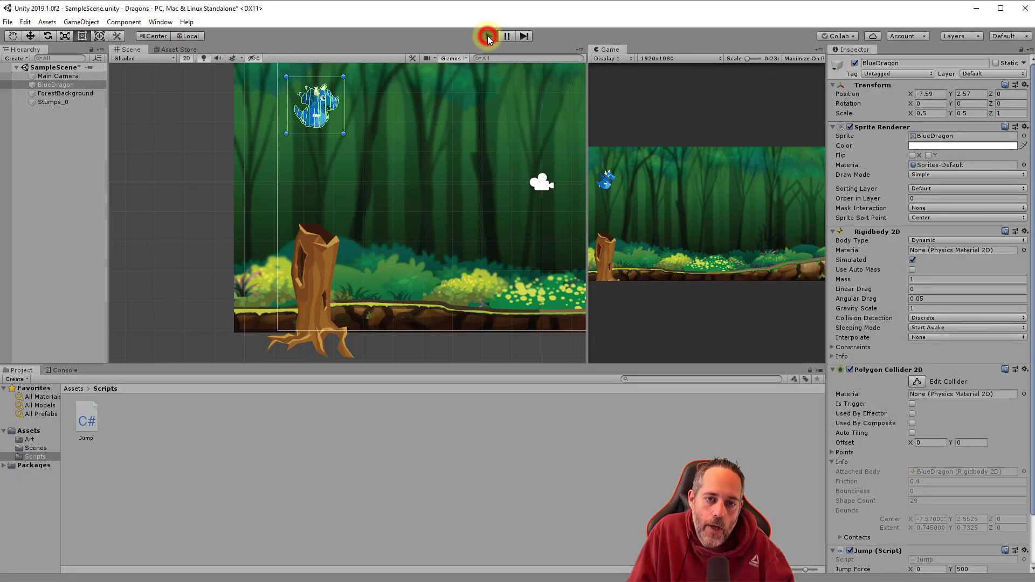
- Test-run the game, then create a C# script named DragonKiller in the Scripts folder
click(488, 35)
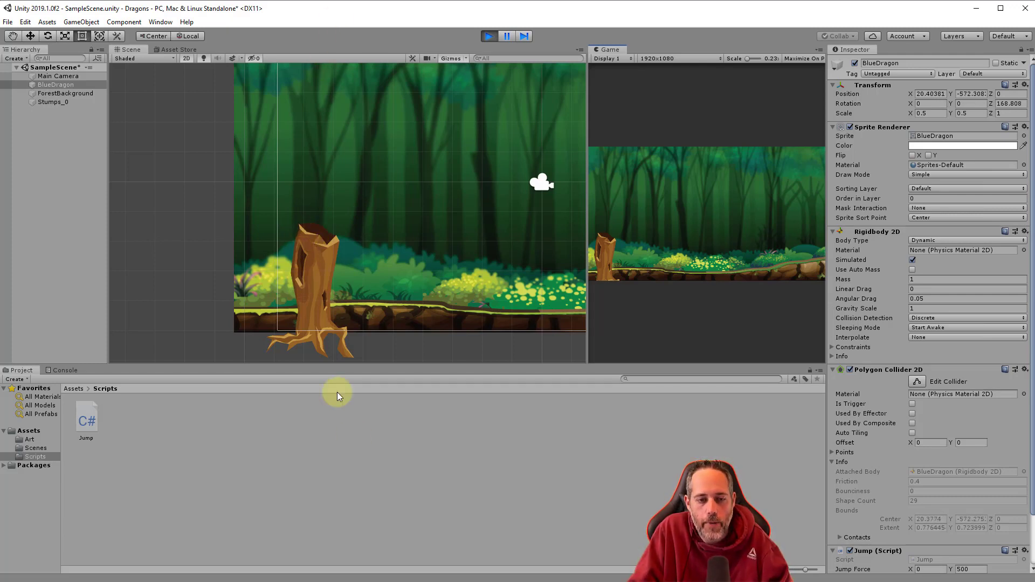
click(488, 36)
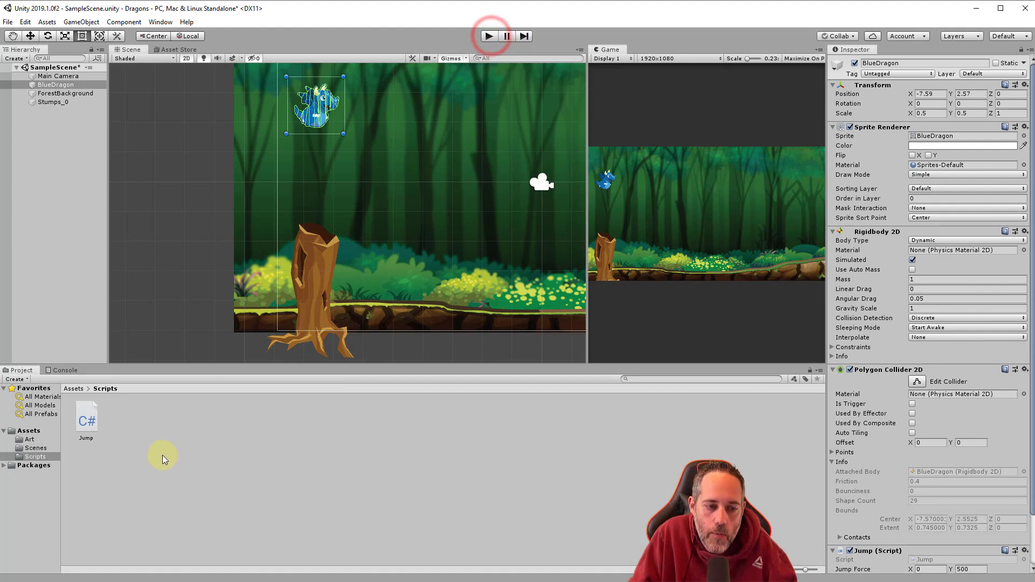
click(35, 456)
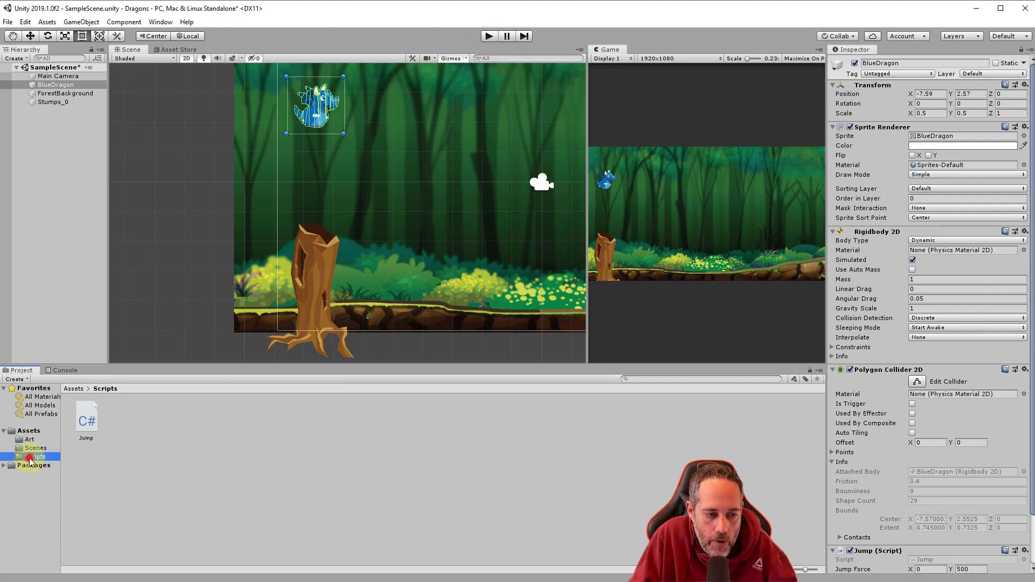
click(28, 430)
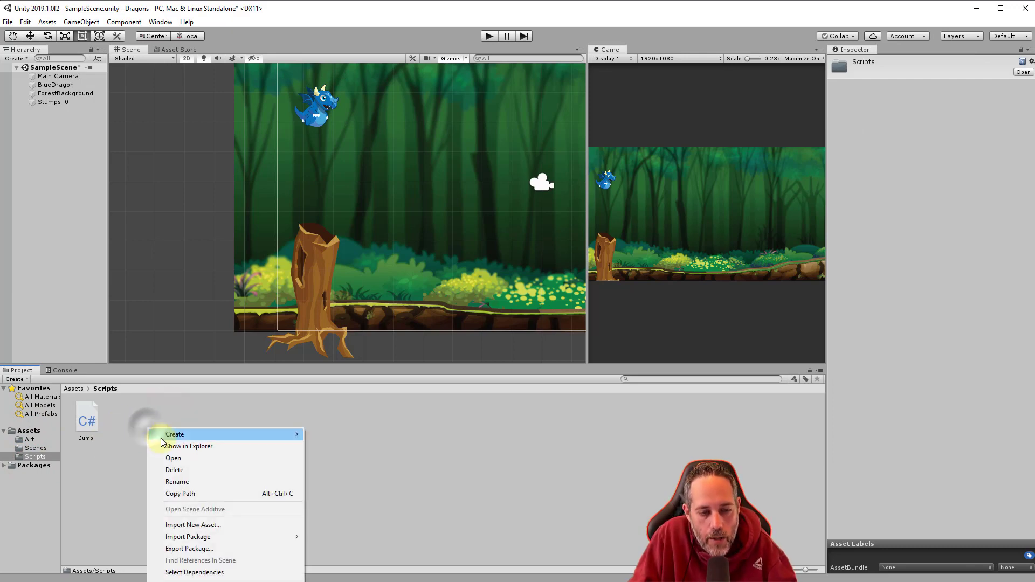
click(174, 434)
text(DragonKiller)
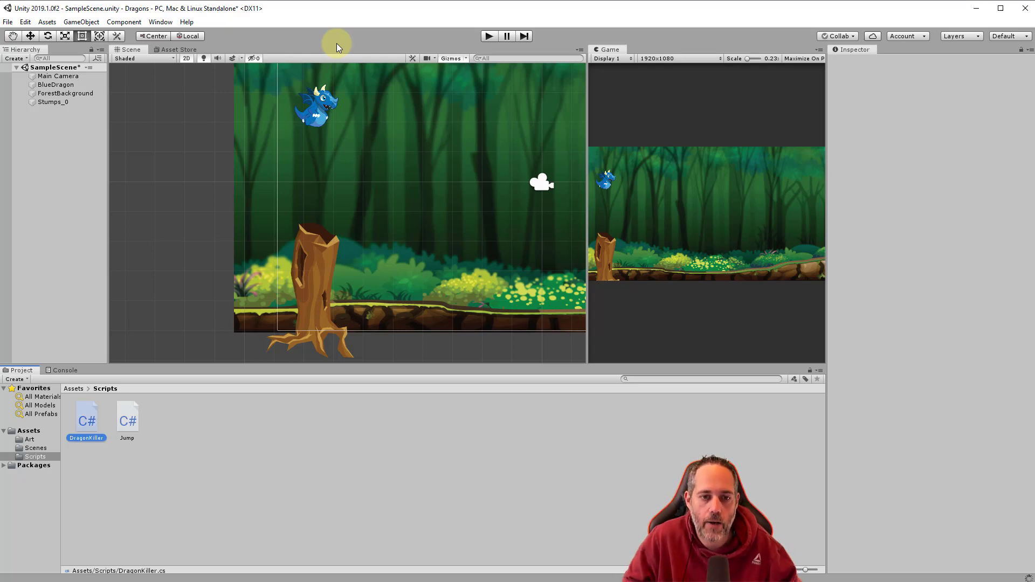
click(86, 419)
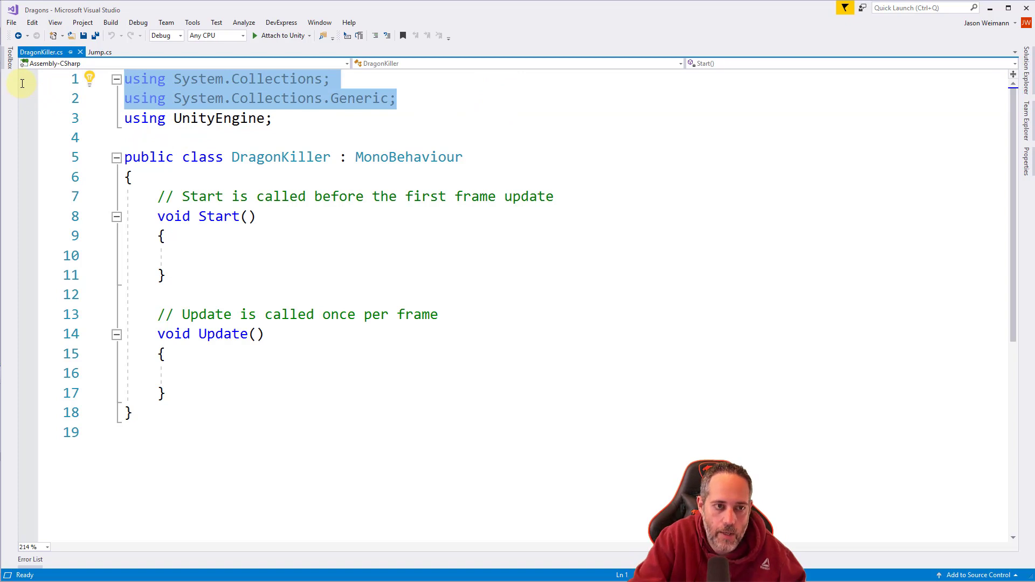
- Delete the unused using lines and Start method, and type if() inside Update
key(Delete)
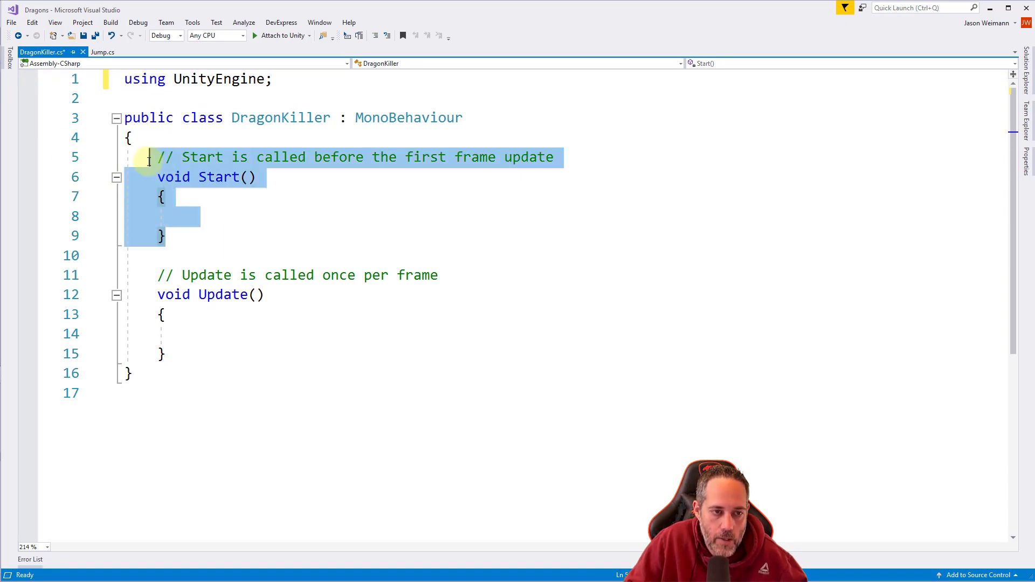
key(Delete)
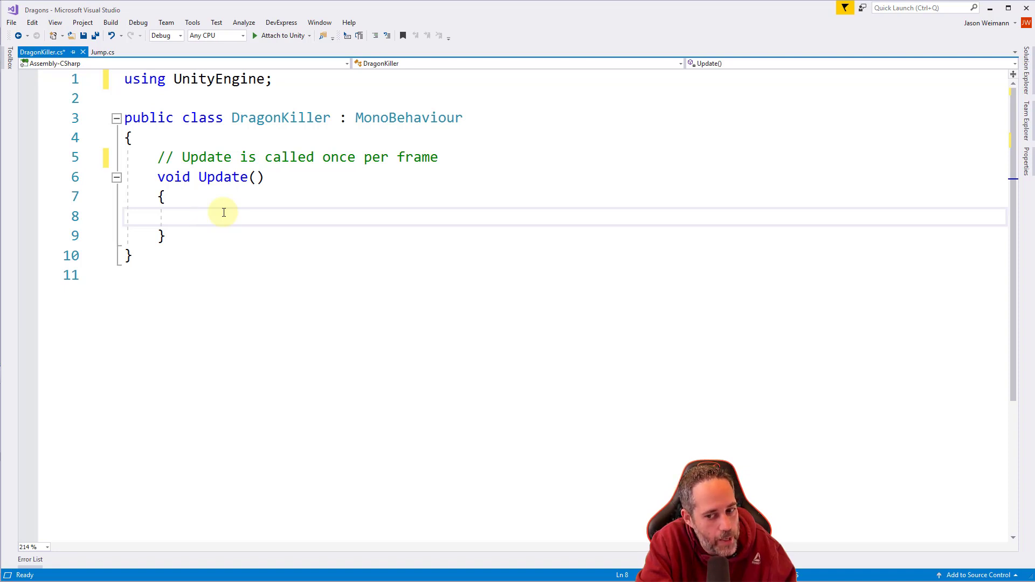
text(if)
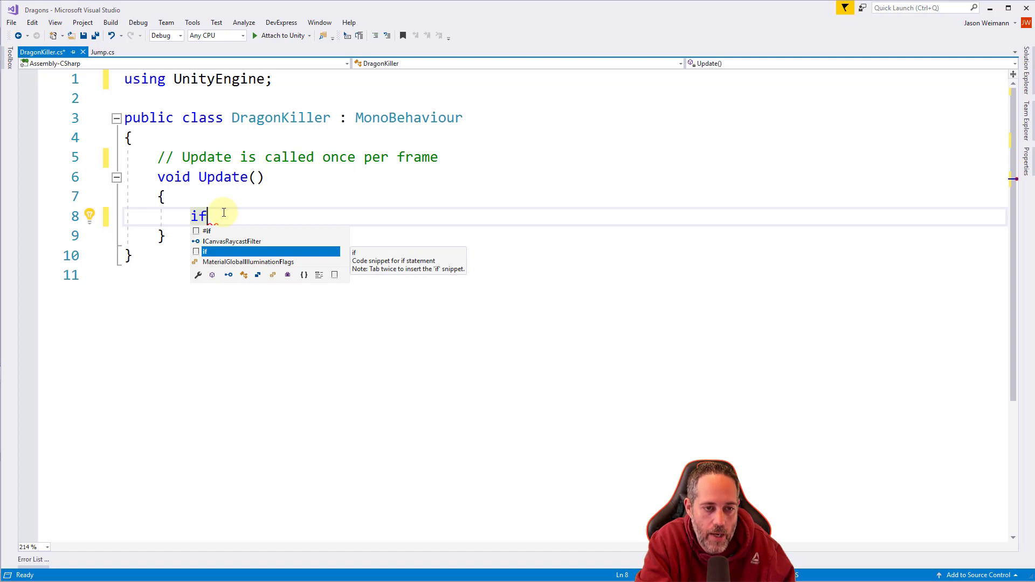
text(())
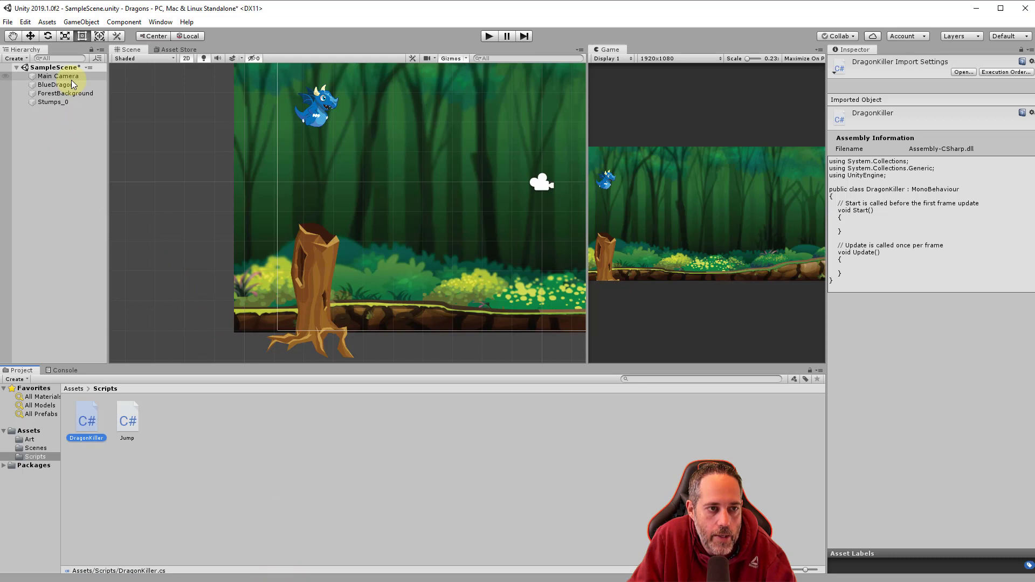
- Drag BlueDragon to the ground and just above the camera frame to read Position Y
click(57, 85)
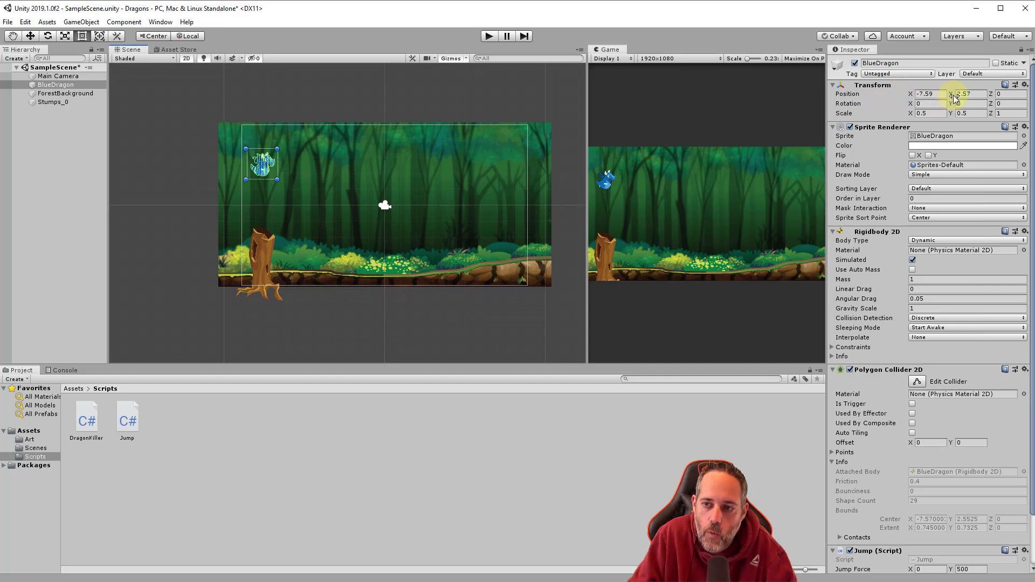
click(965, 93)
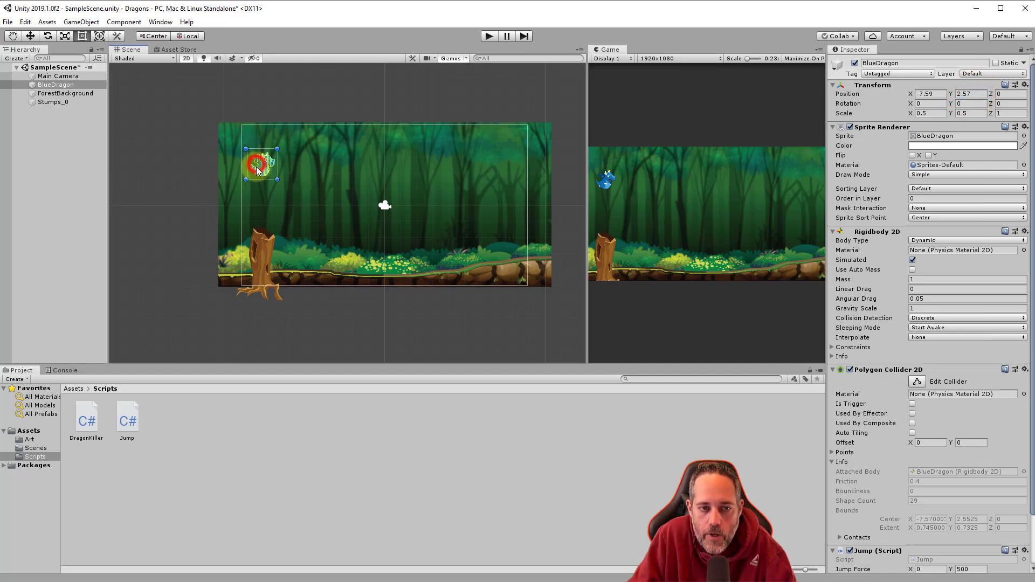
drag(259, 164, 254, 201)
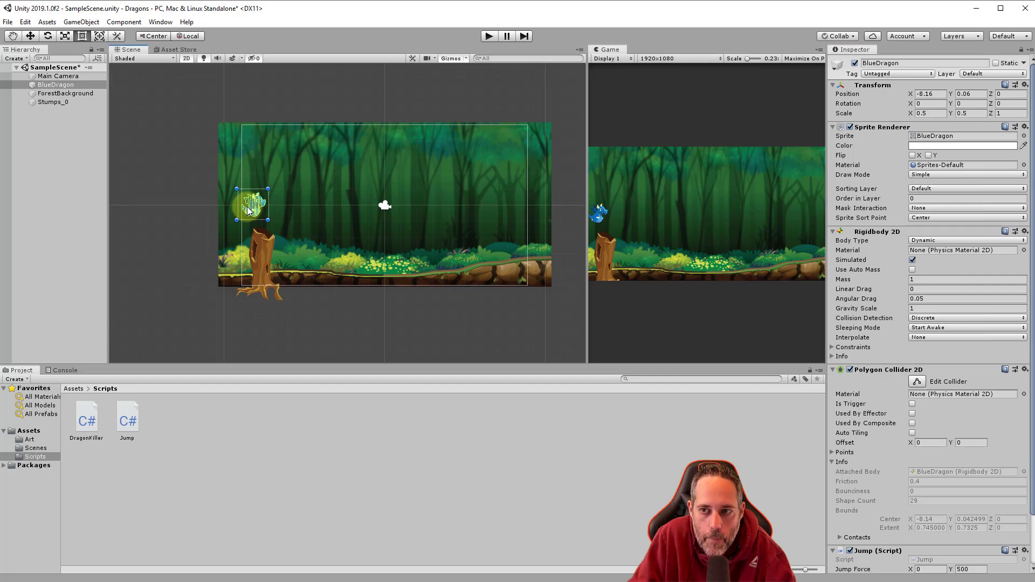
drag(251, 201, 252, 256)
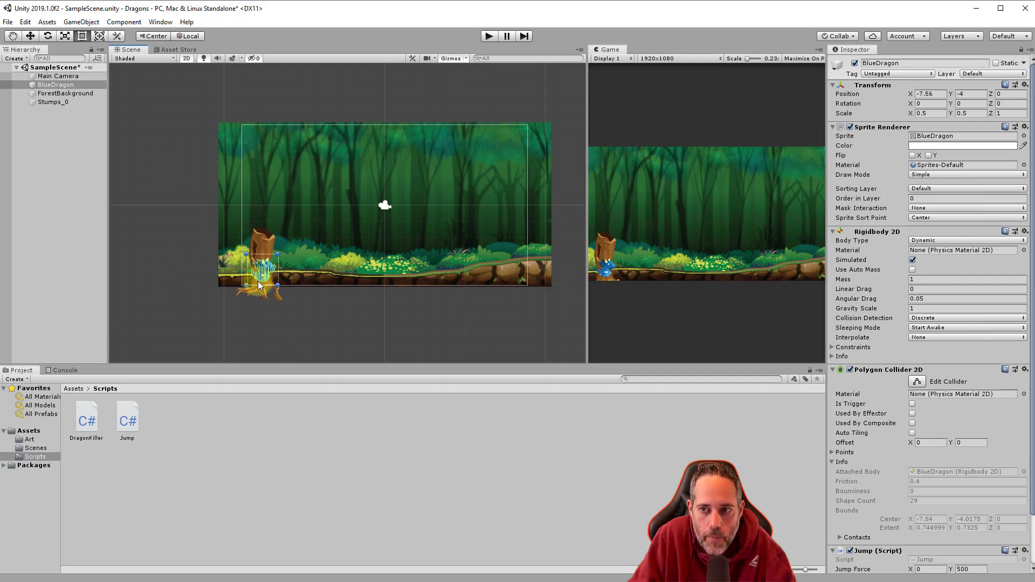
drag(264, 264, 274, 337)
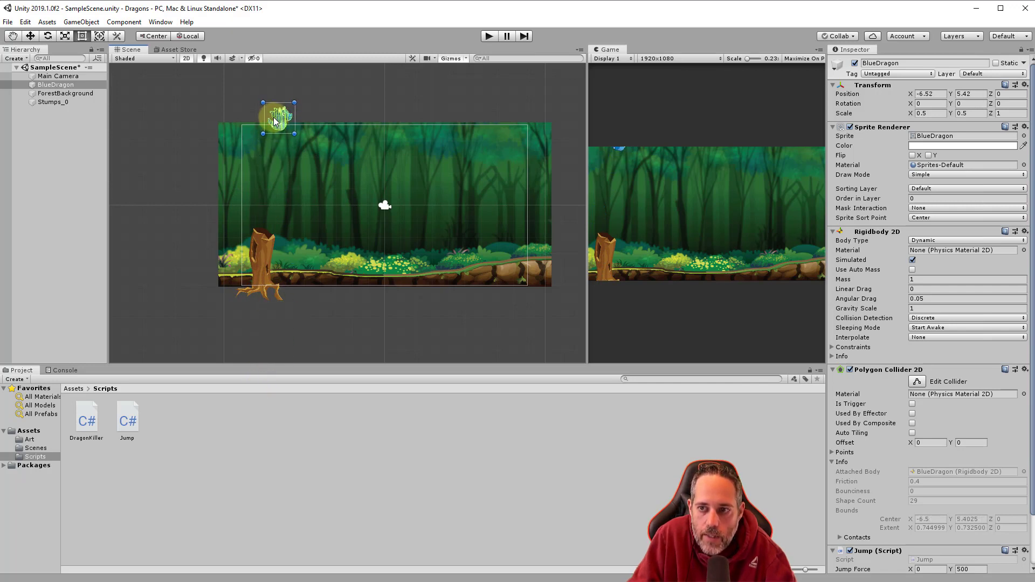
drag(276, 118, 262, 112)
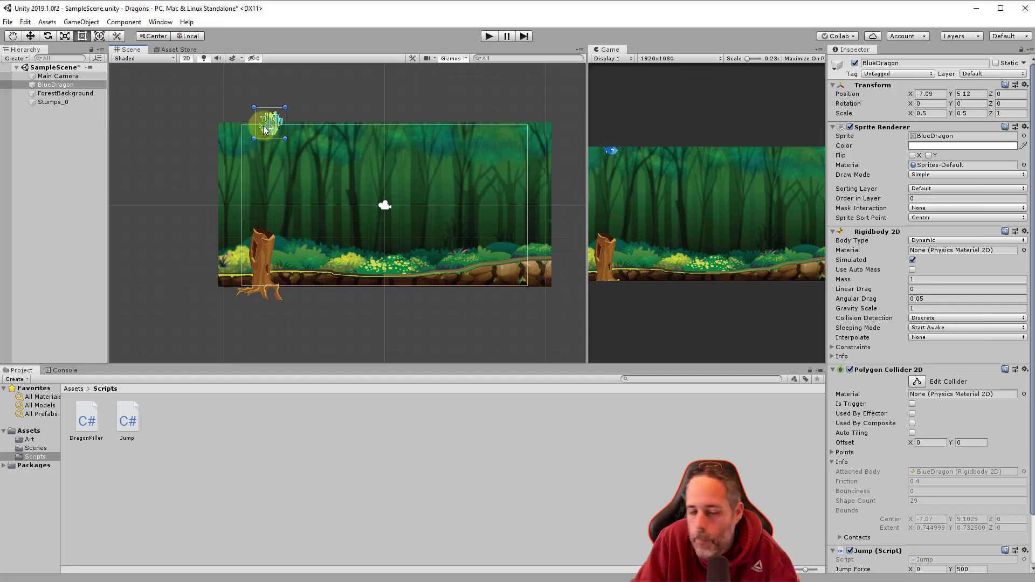
drag(268, 124, 264, 108)
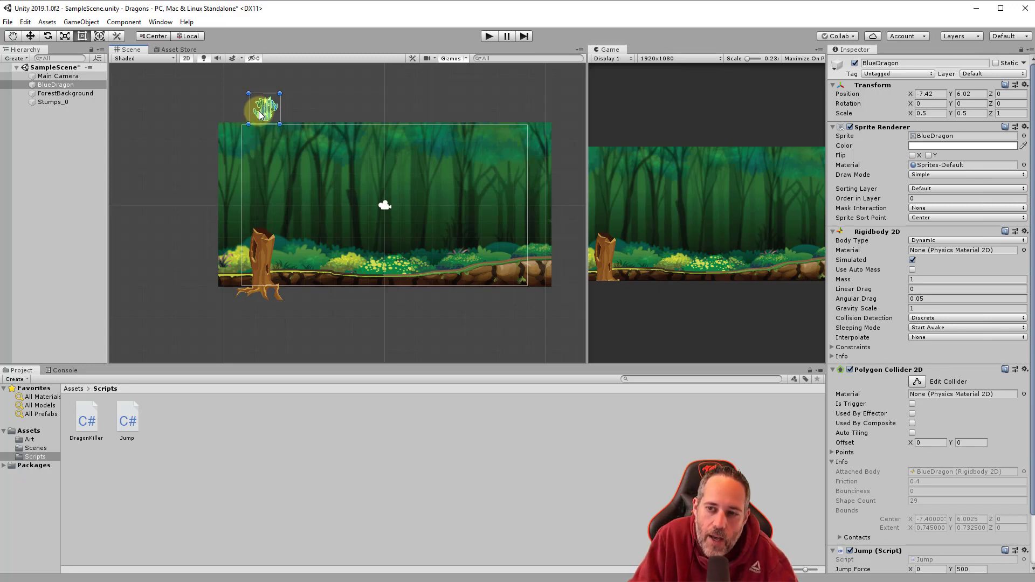
drag(264, 108, 264, 104)
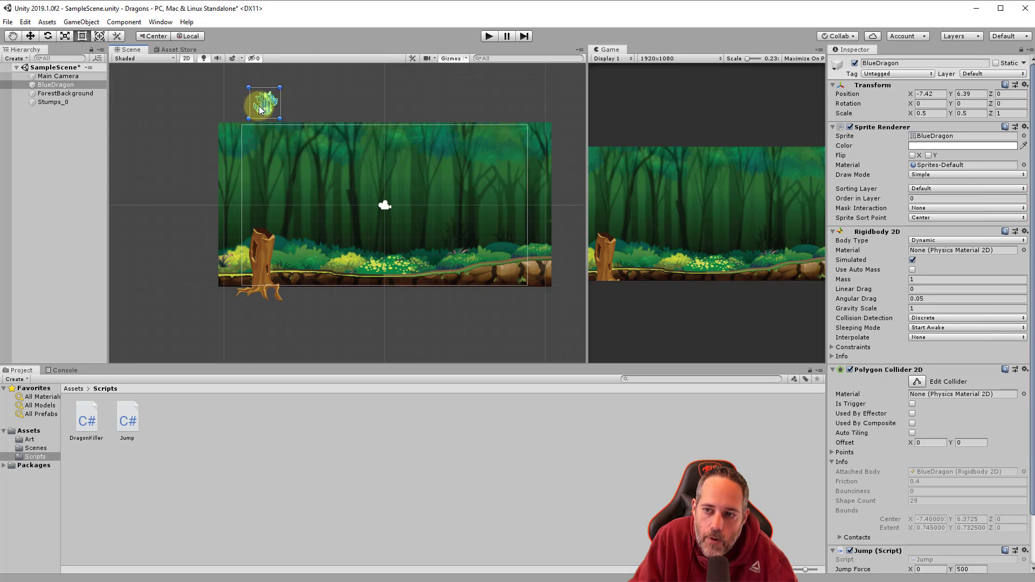
drag(264, 103, 259, 126)
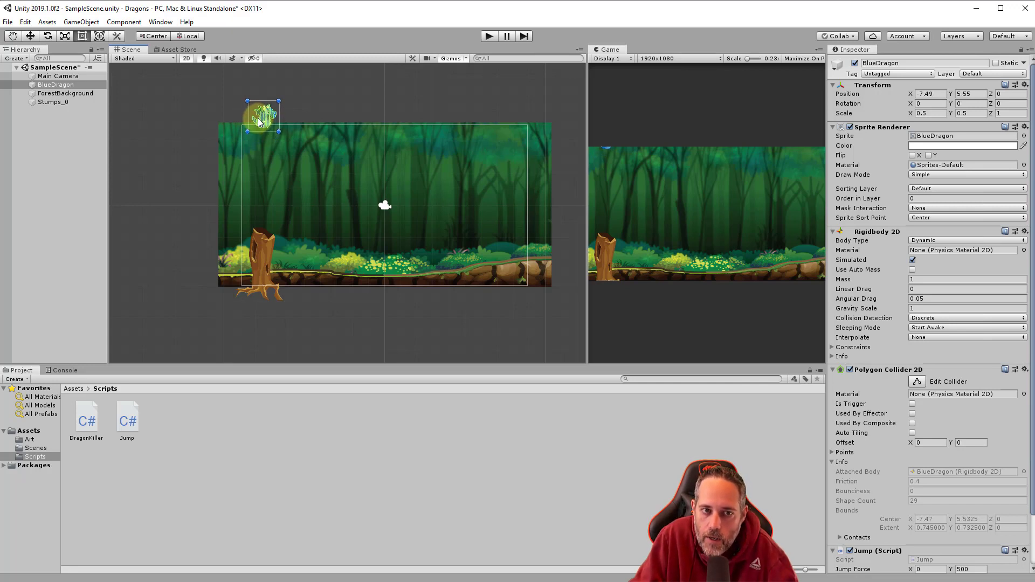
drag(261, 113, 253, 184)
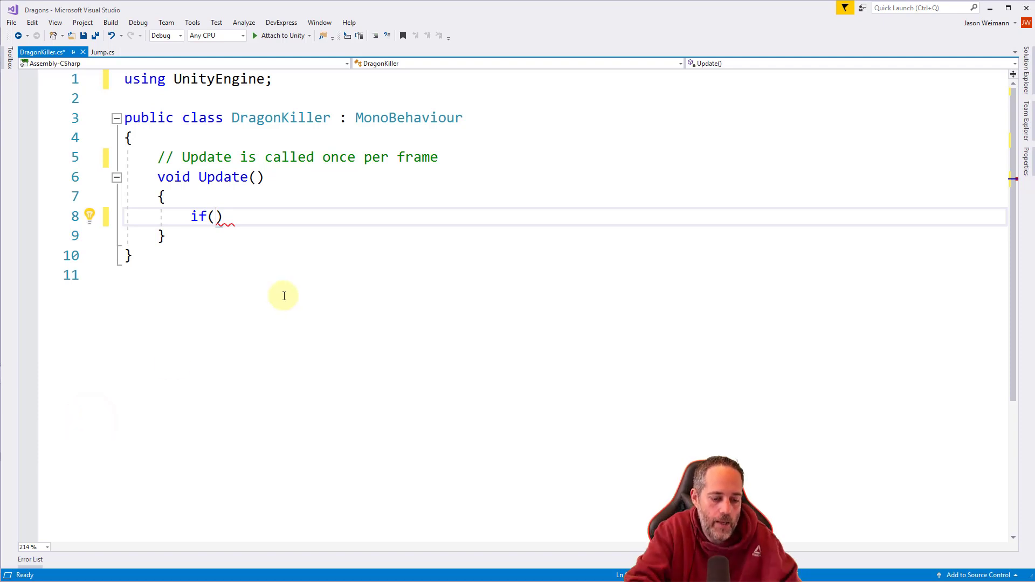
- Type transform.position as the if condition
text(transform)
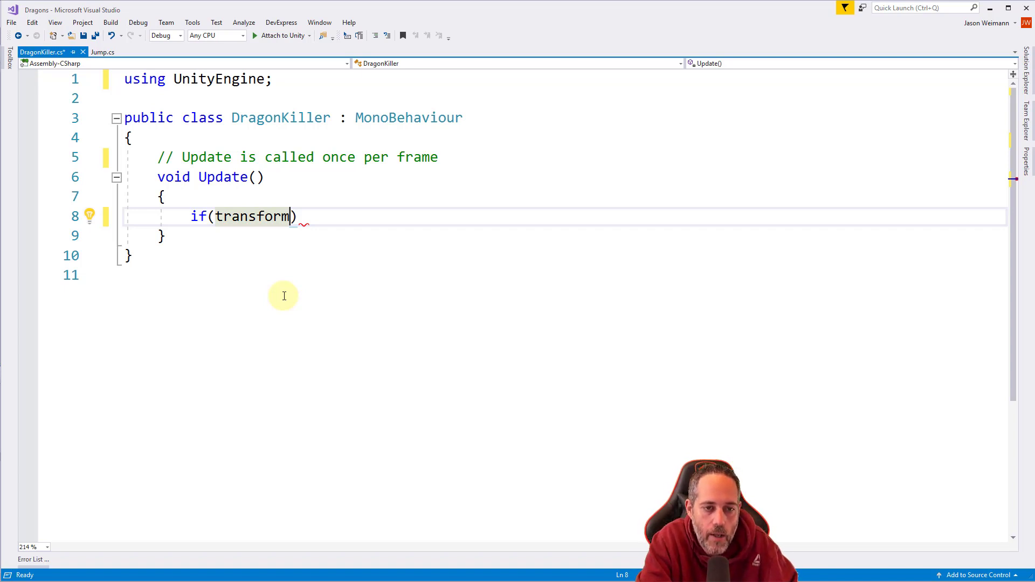
text(.position)
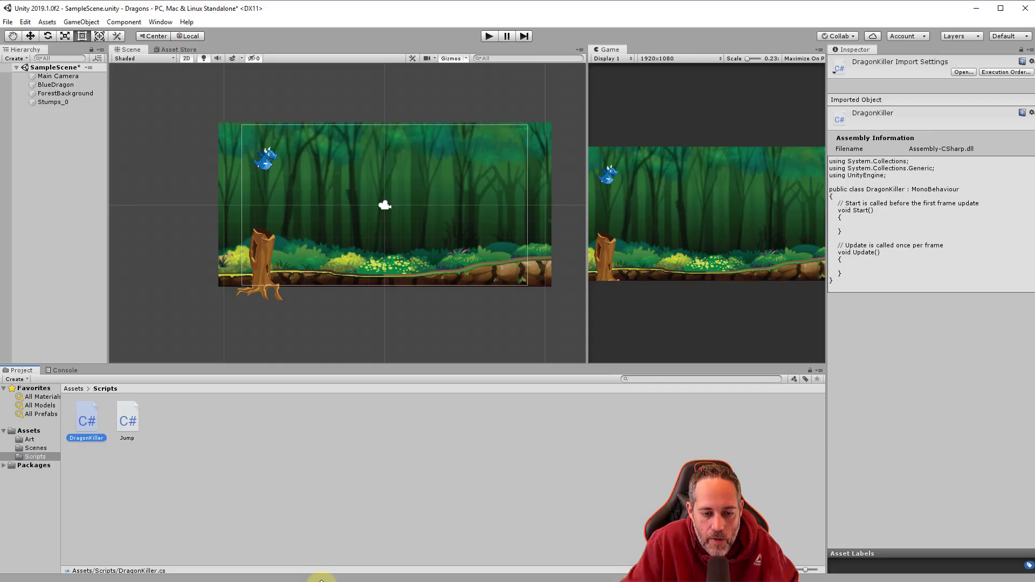
- Reselect BlueDragon in the Hierarchy, back at position about -7.42, 2.94
click(56, 84)
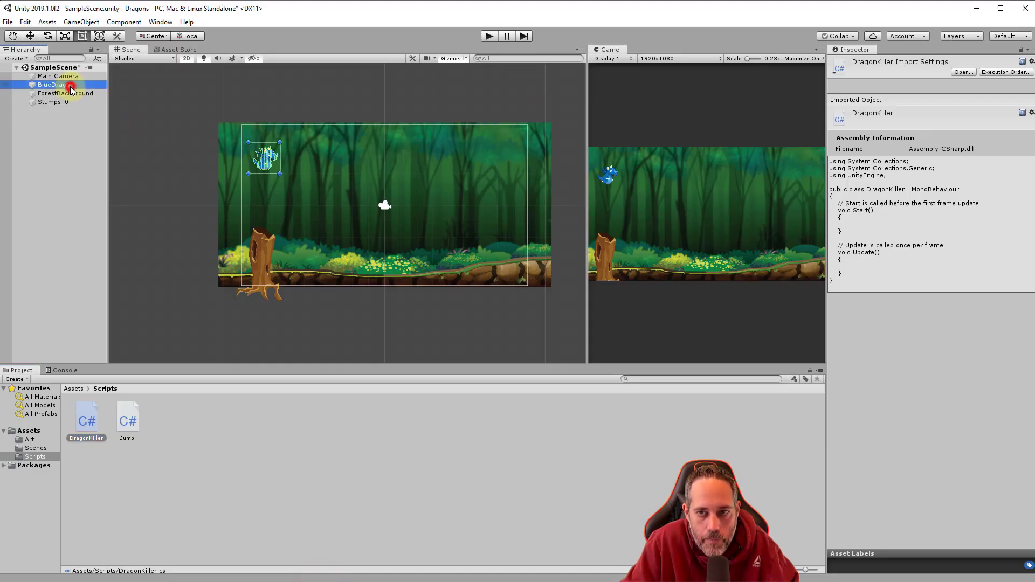
click(55, 85)
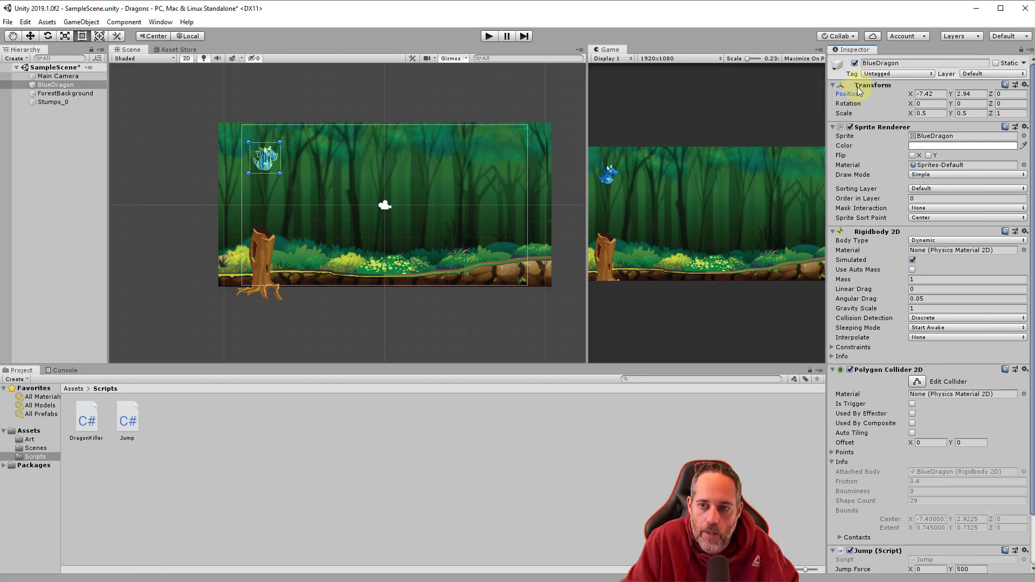
mouse_move(351, 333)
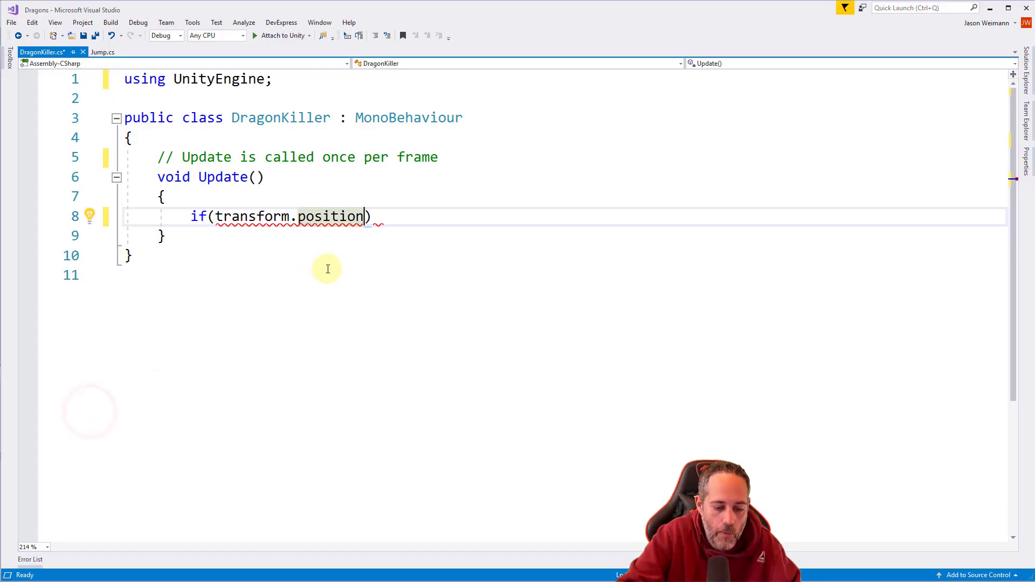
- Complete the condition as transform.position.y > 6
text(.y)
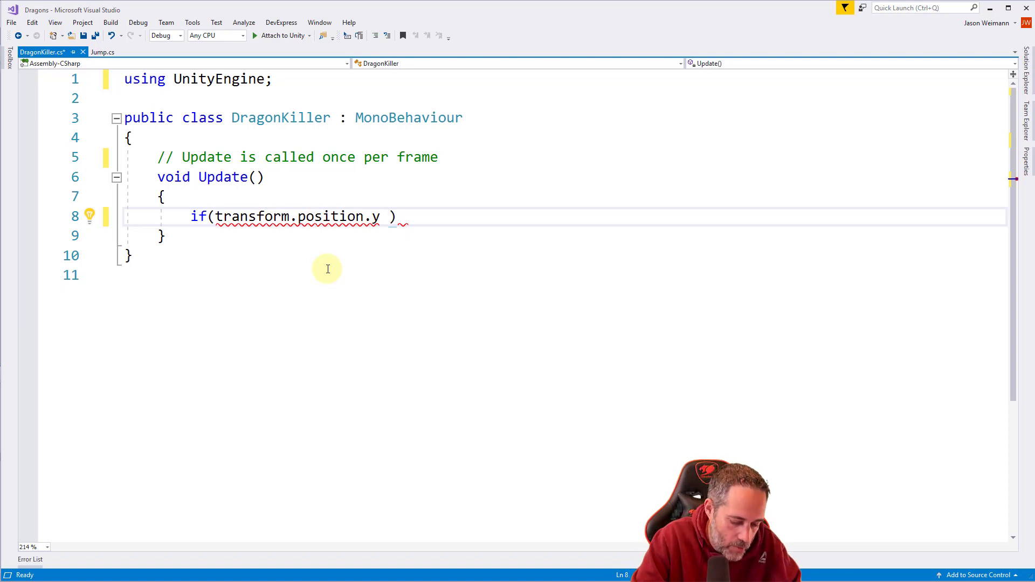
text(>)
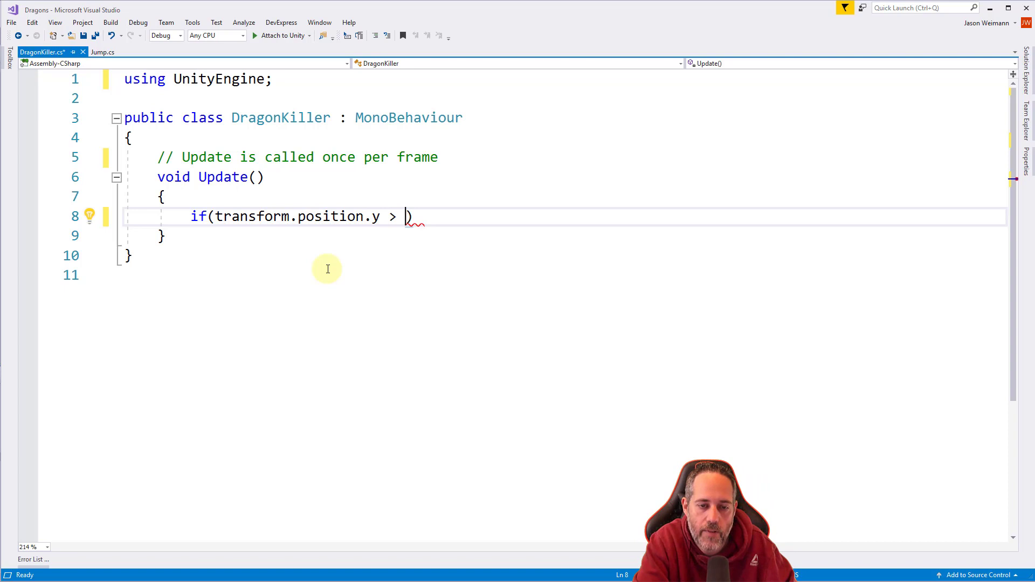
text(6)
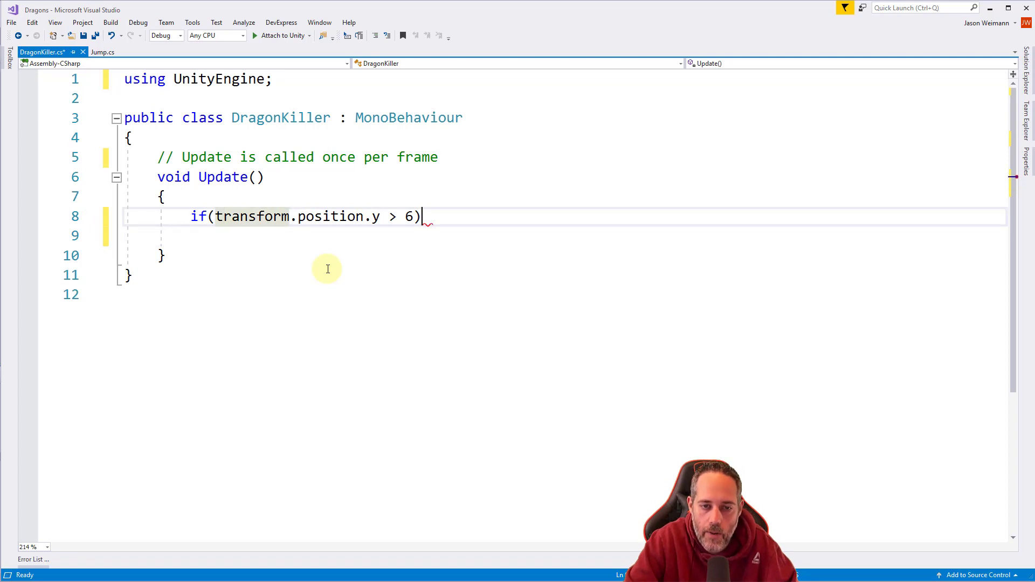
text(.2)
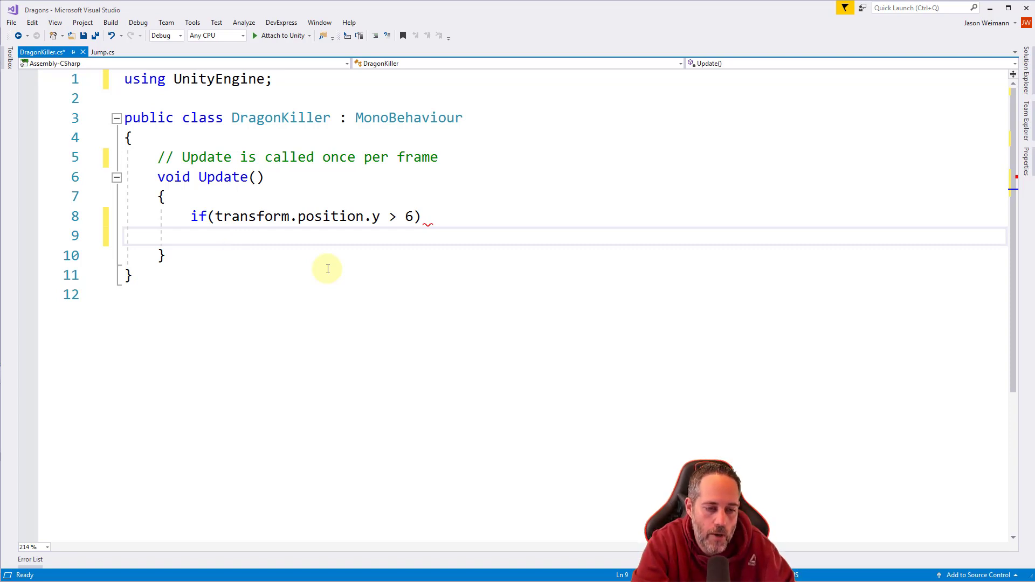
- Type SceneManager under the check and inspect its missing-namespace error
text(SceneMa)
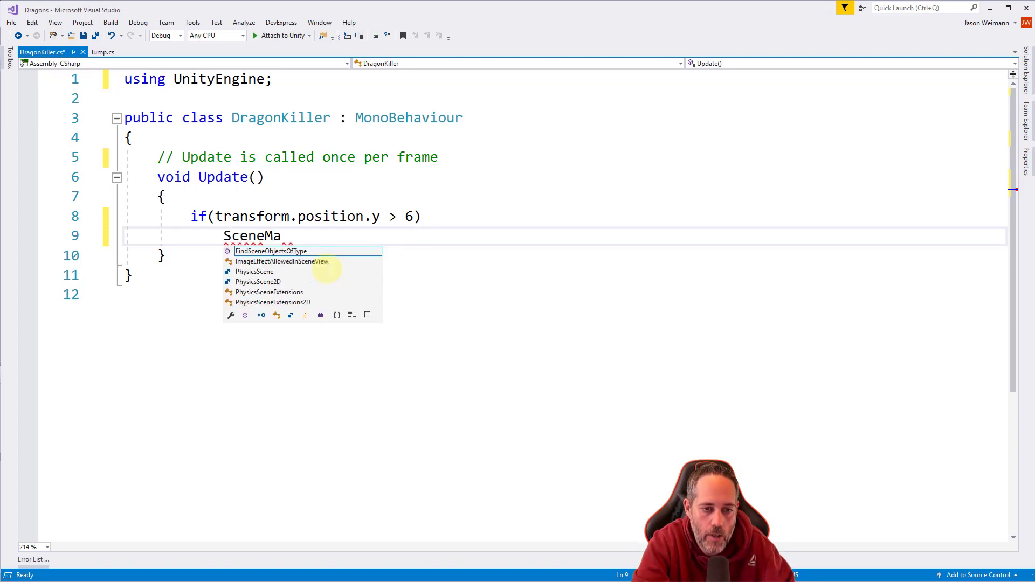
text(nager)
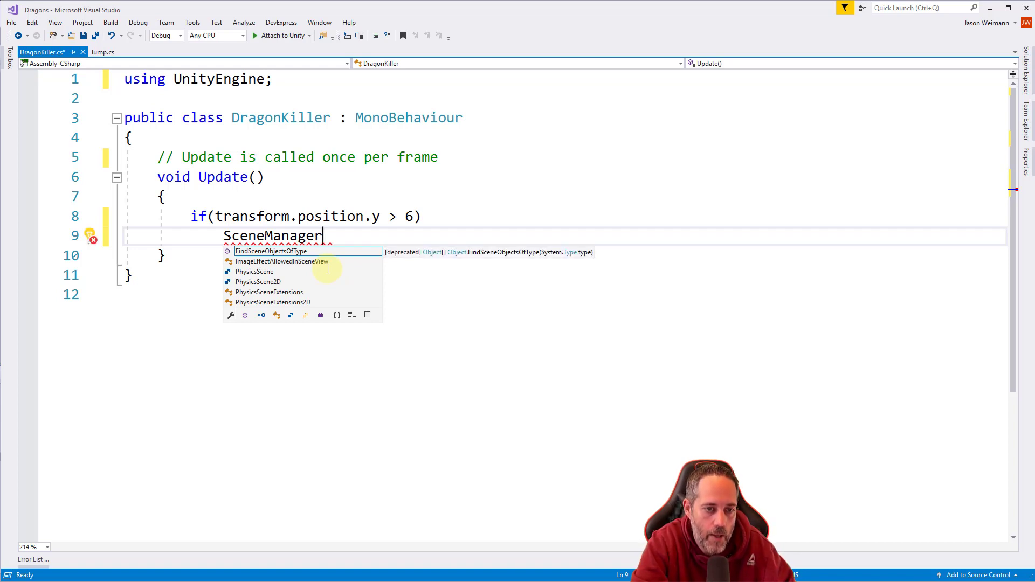
key(Escape)
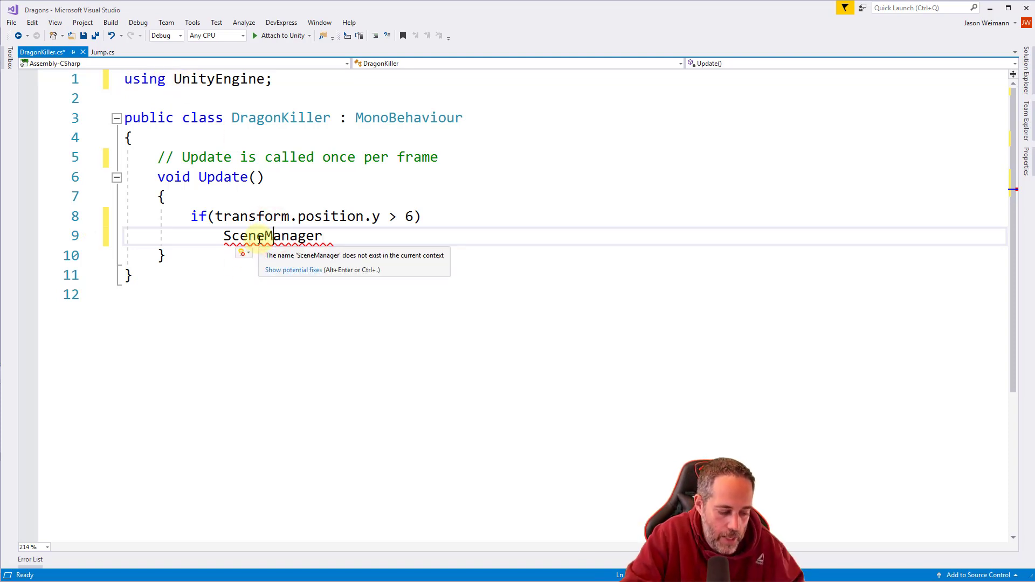
click(244, 253)
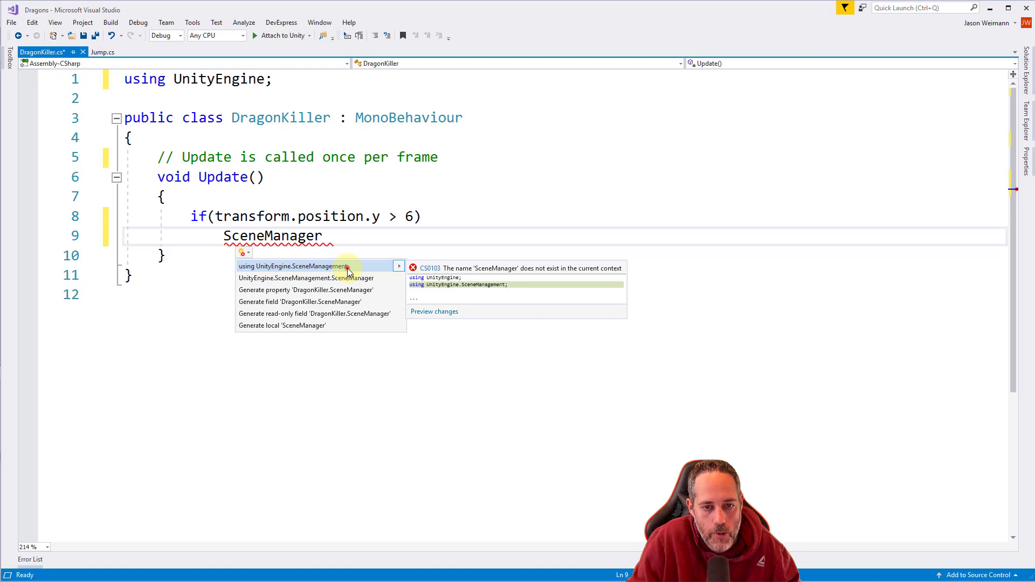
- Add 'using UnityEngine.SceneManagement;' through SceneManager's quick-fix light bulb
click(294, 266)
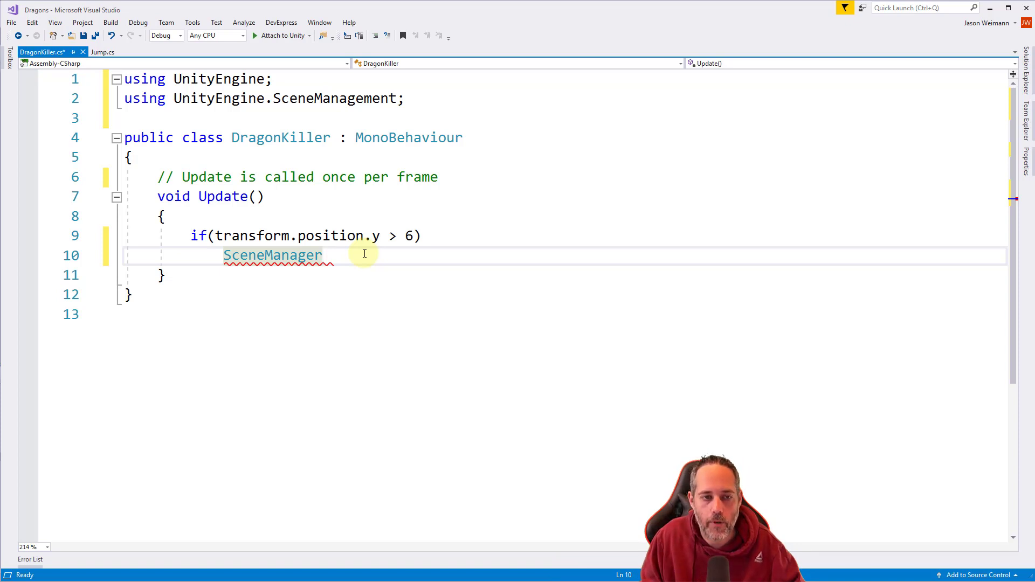
click(406, 98)
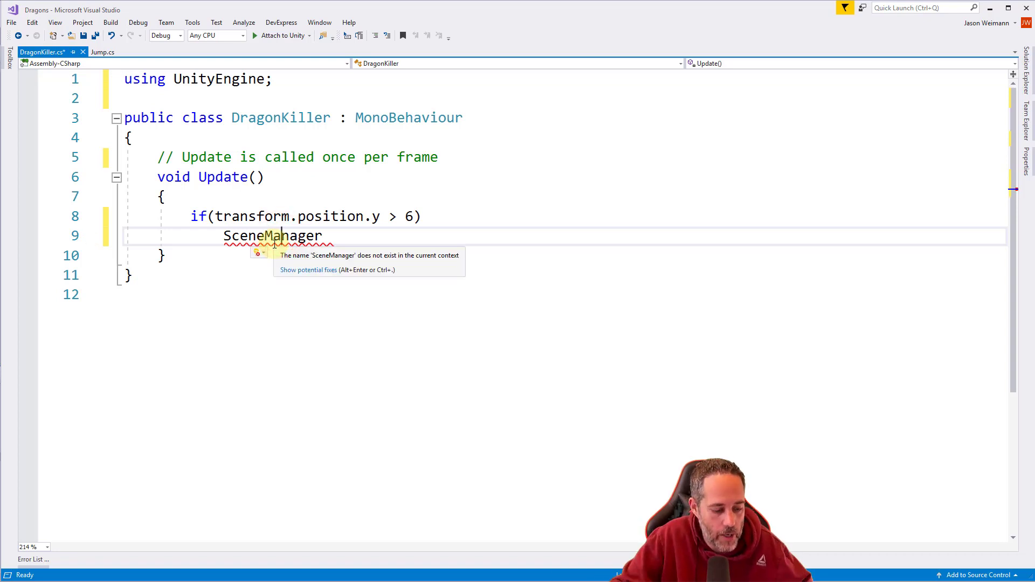
click(257, 253)
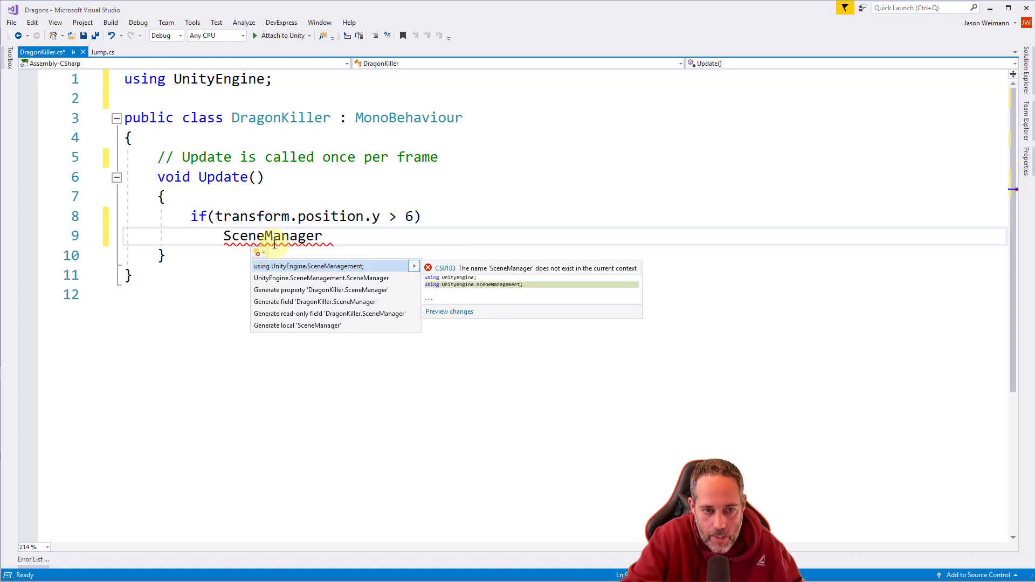
click(308, 266)
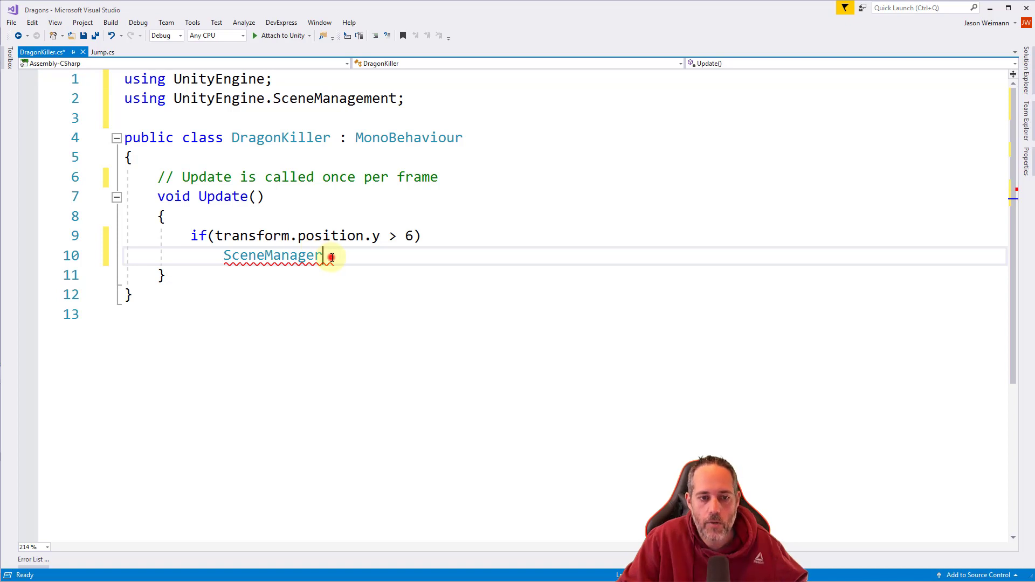
- Write SceneManager.LoadScene(0), browsing the LoadScene overloads in the tooltip
text(.)
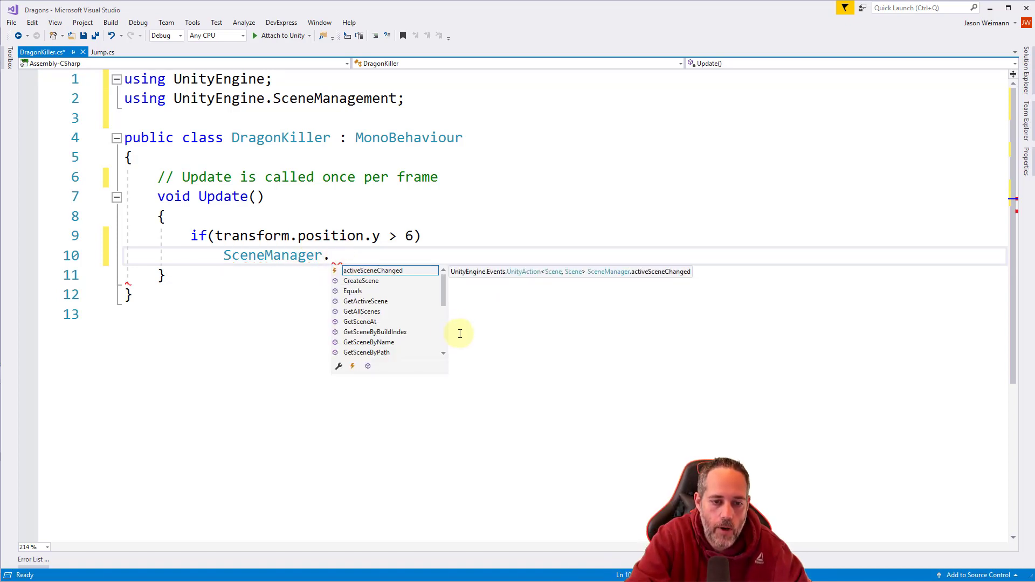
text(LoadScene)
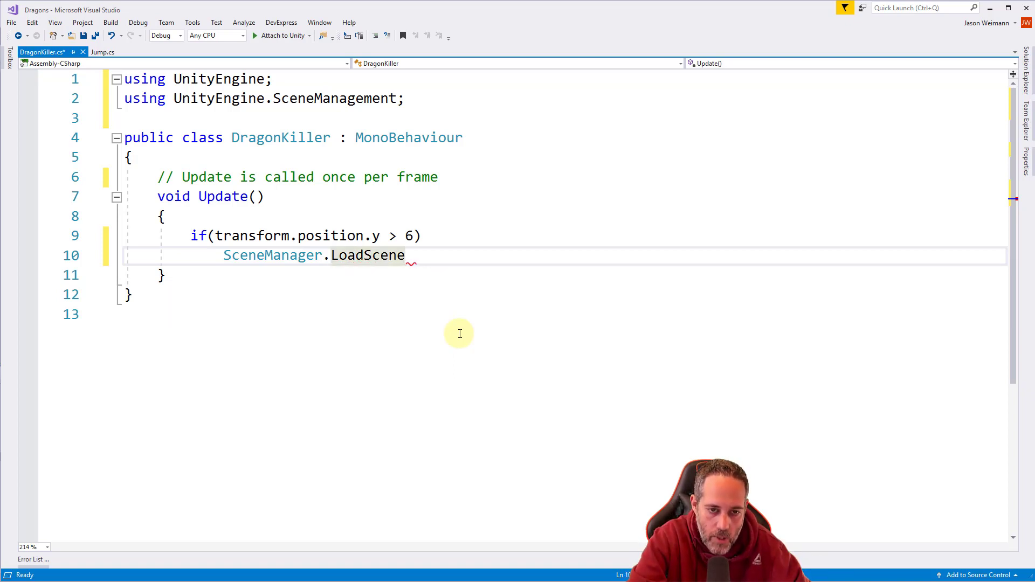
text(())
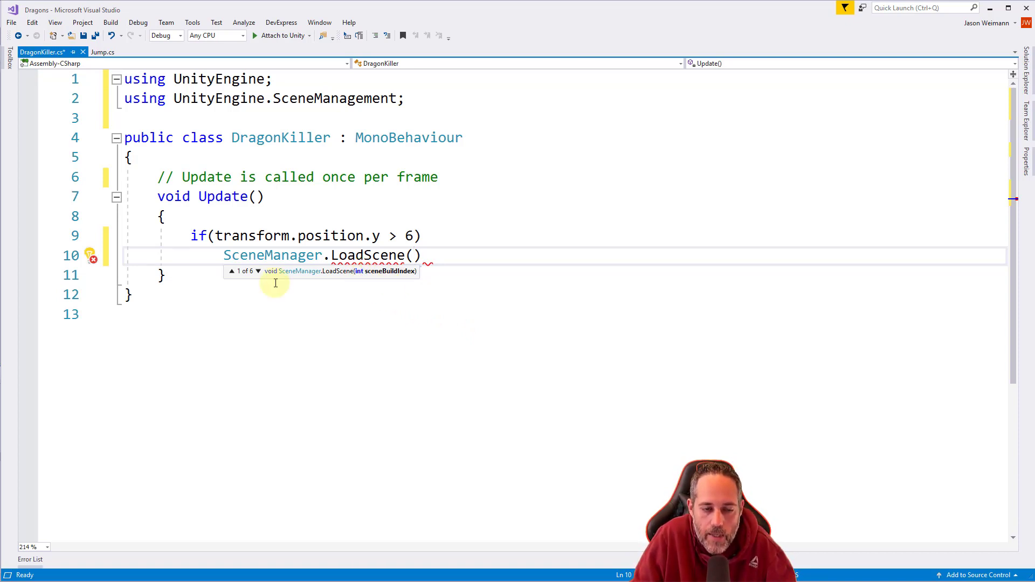
click(259, 271)
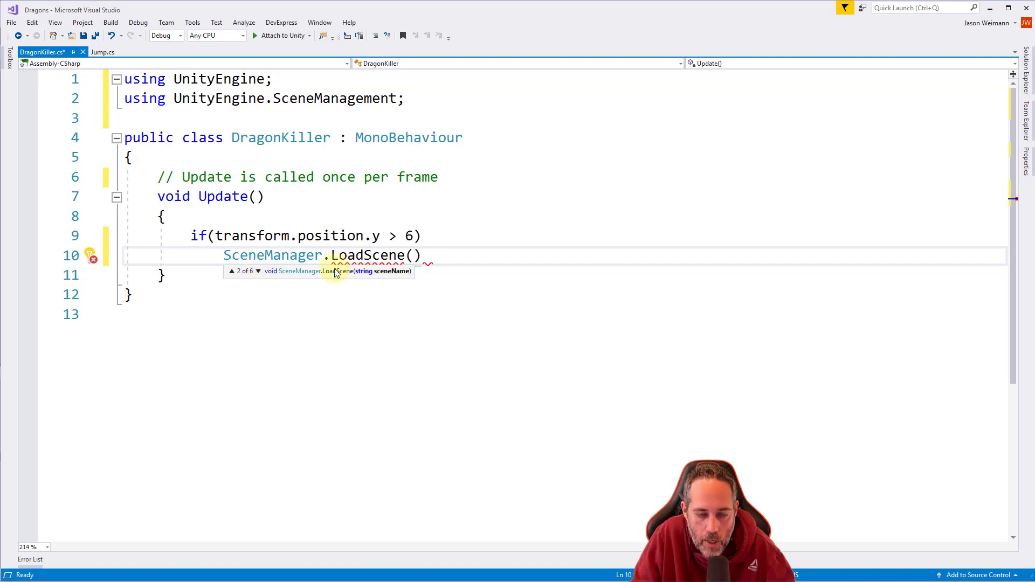
click(256, 271)
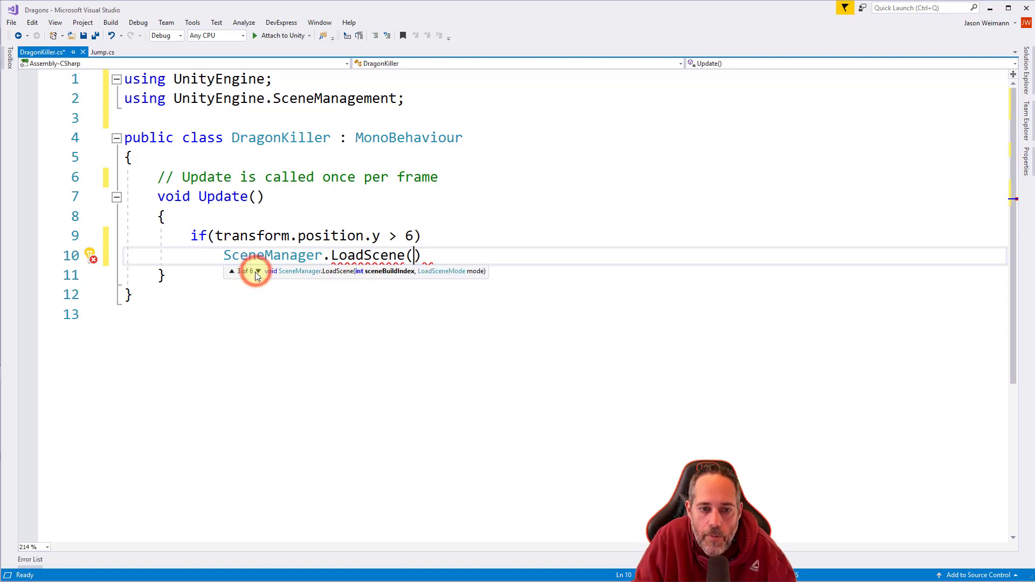
click(259, 272)
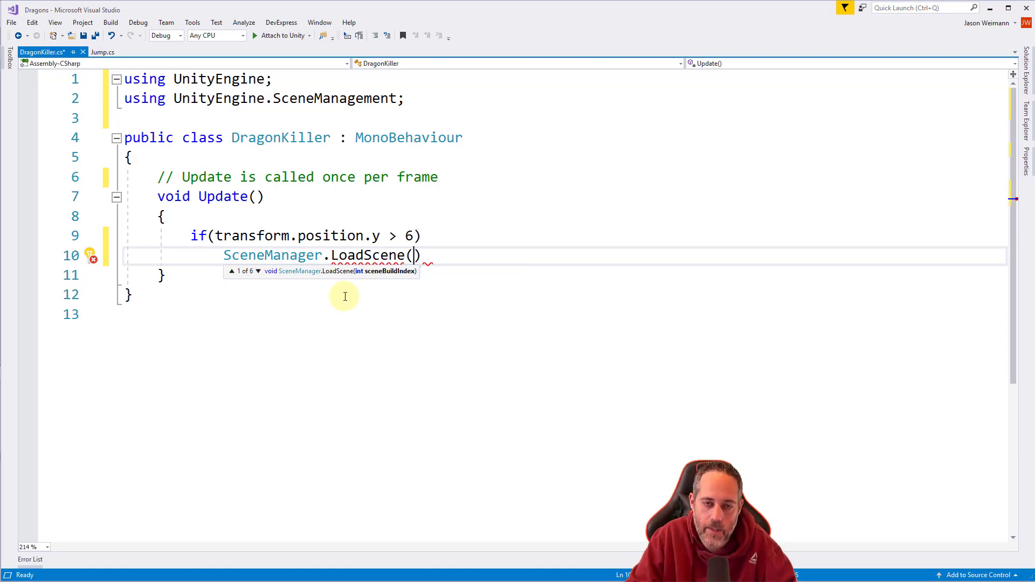
text(0)
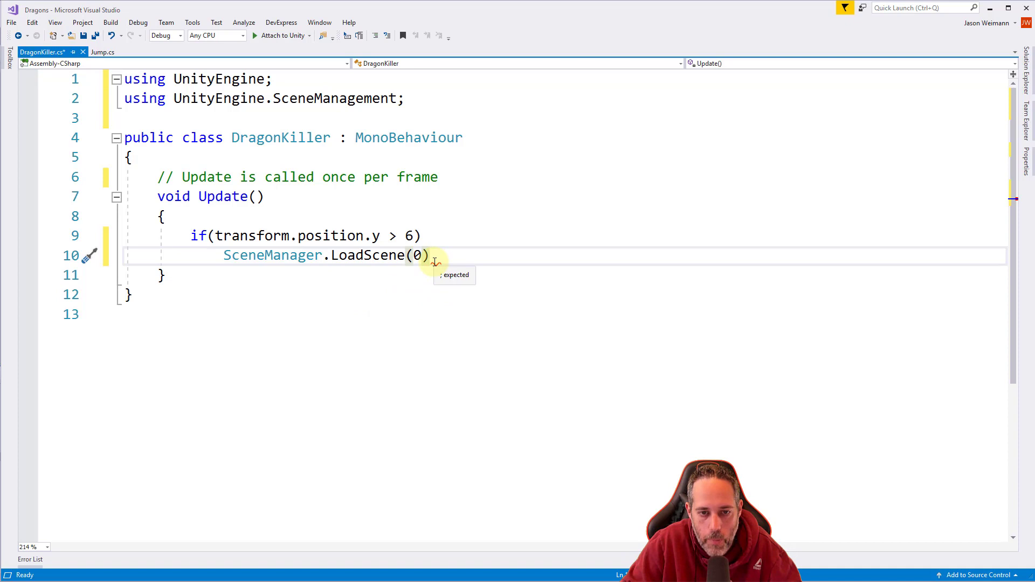
mouse_move(482, 315)
text(;)
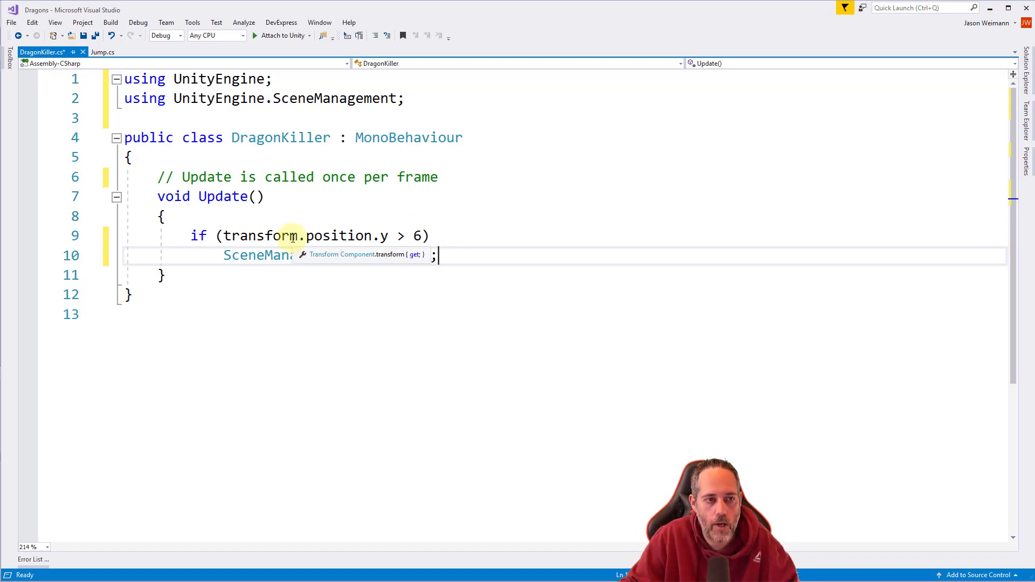
- Finish the SceneManager.LoadScene(0); statement and save DragonKiller.cs
text(Manager.LoadScene(0))
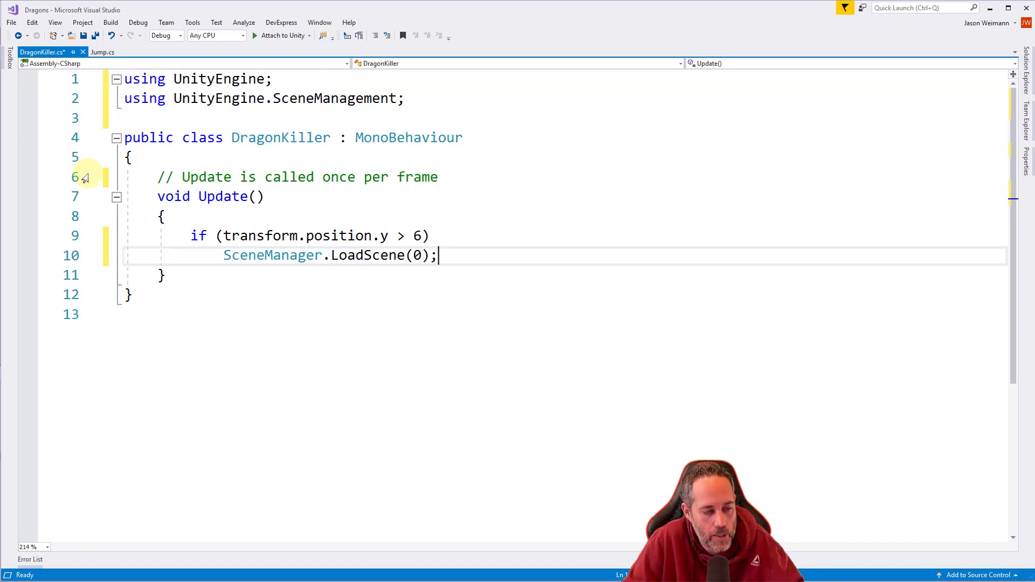
key(ctrl+s)
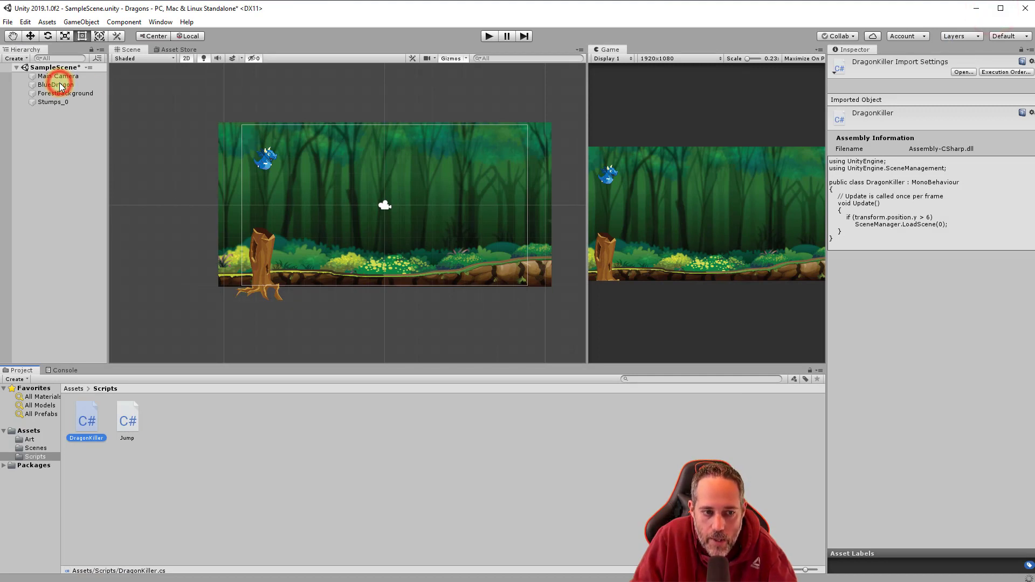
- Select BlueDragon and fold its Sprite Renderer and Rigidbody 2D components
click(56, 84)
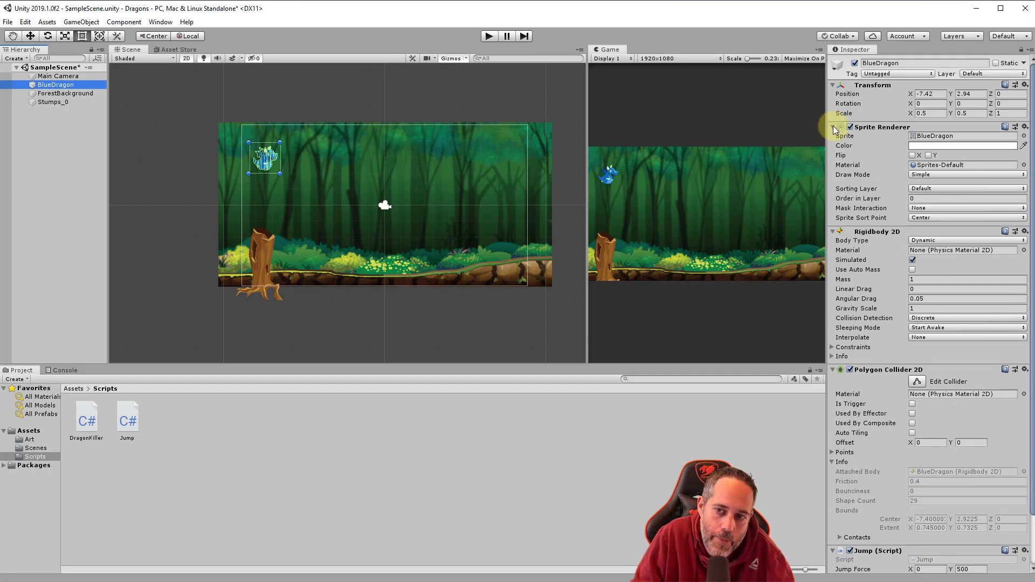
click(833, 127)
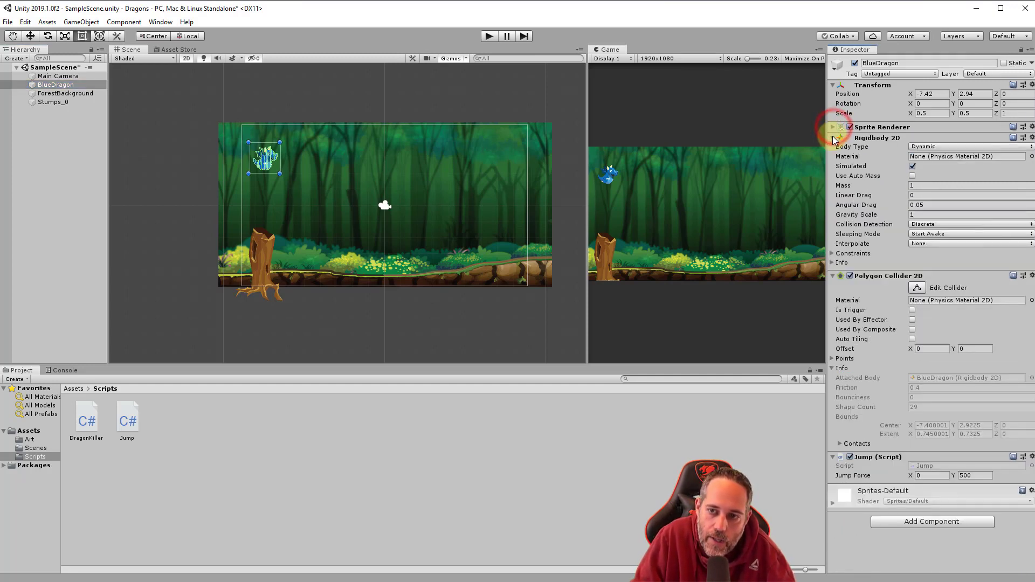
click(833, 138)
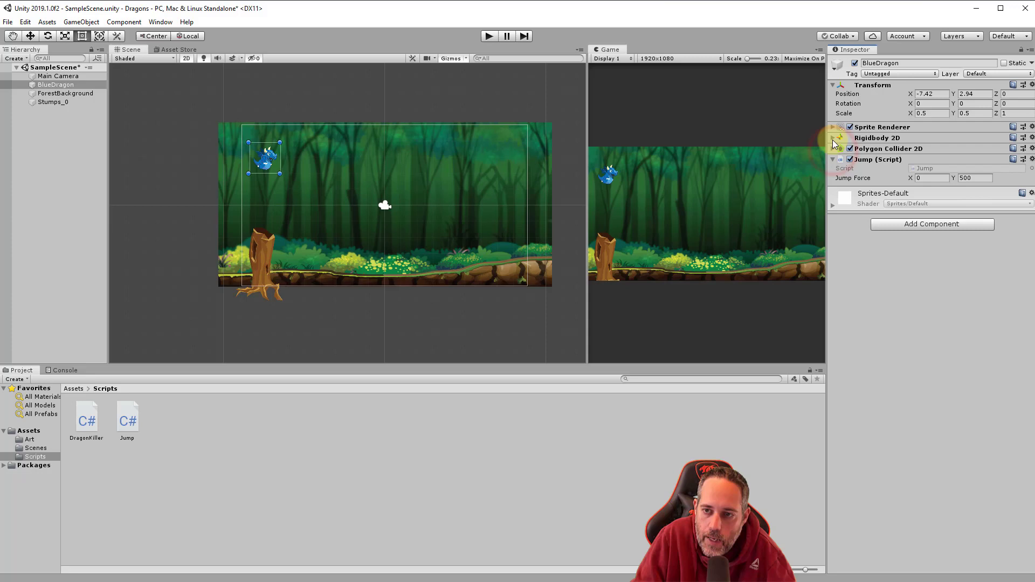
click(832, 138)
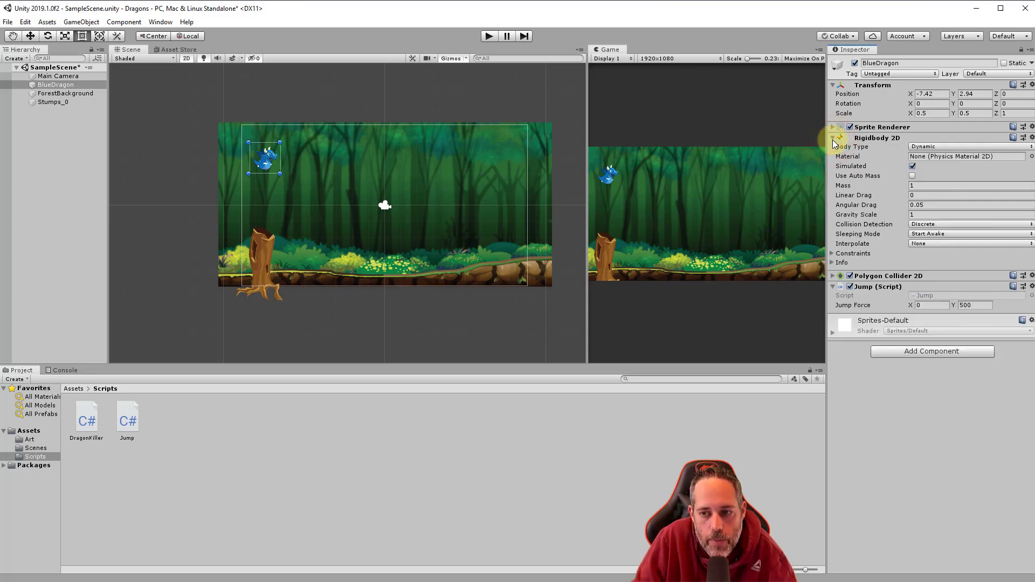
click(932, 223)
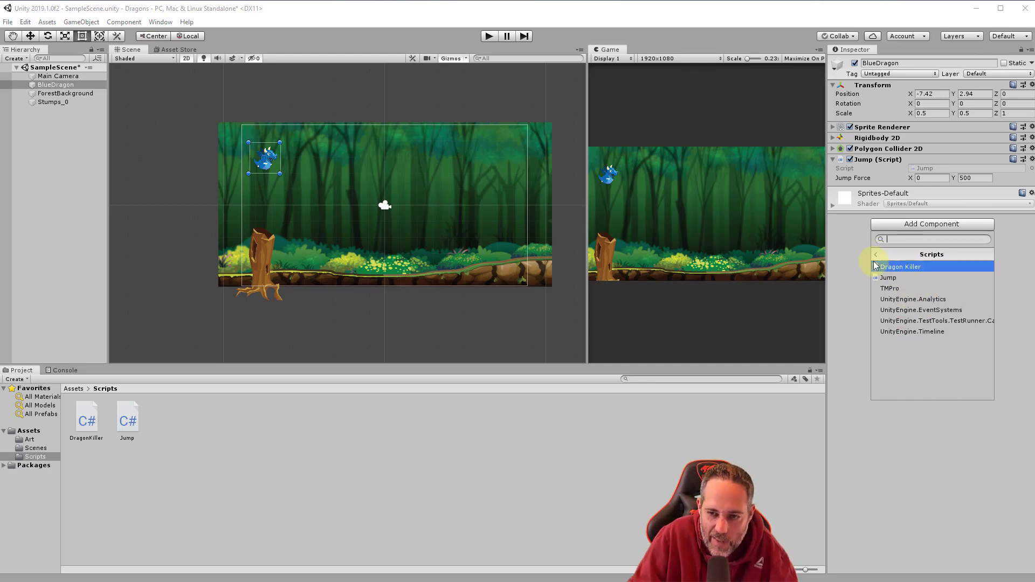
- Add the Dragon Killer component via Add Component search 'dra', then enter Play mode
click(876, 254)
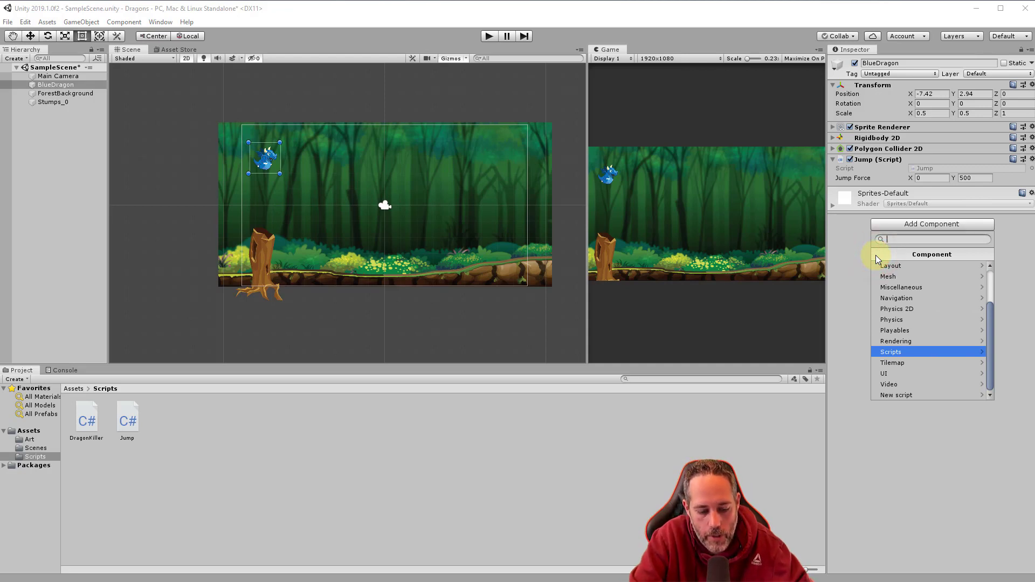
text(dra)
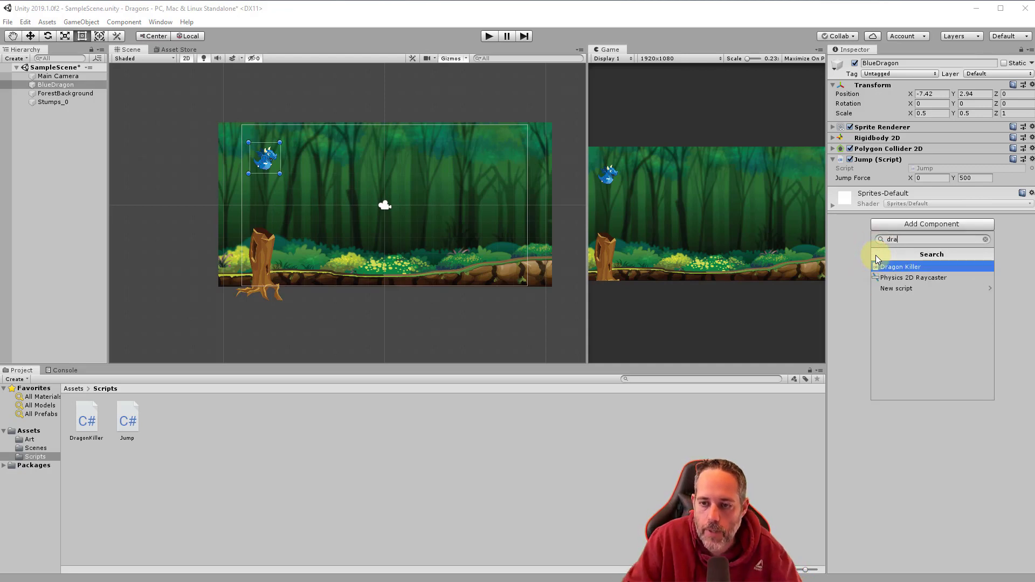
click(899, 267)
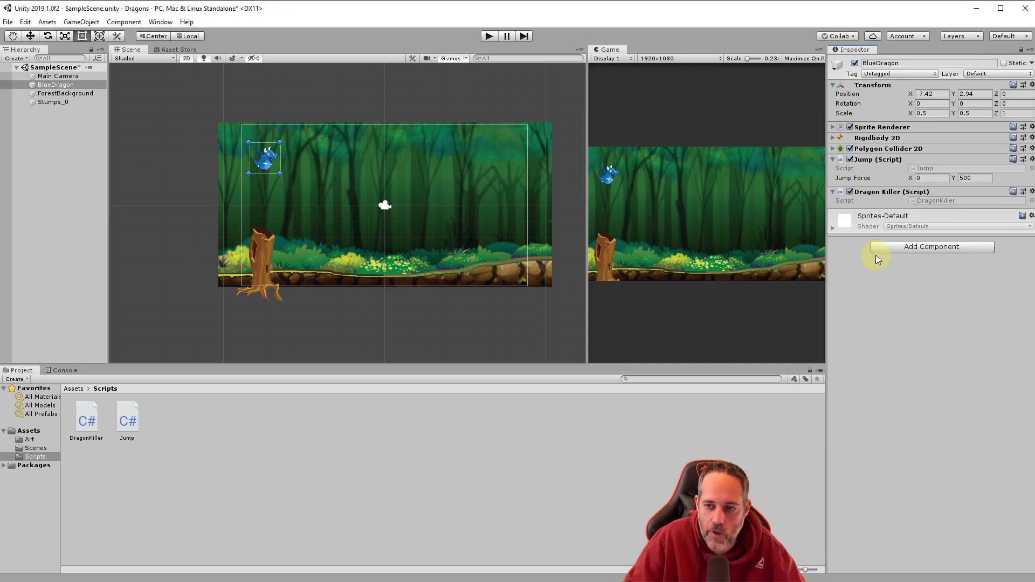
click(488, 36)
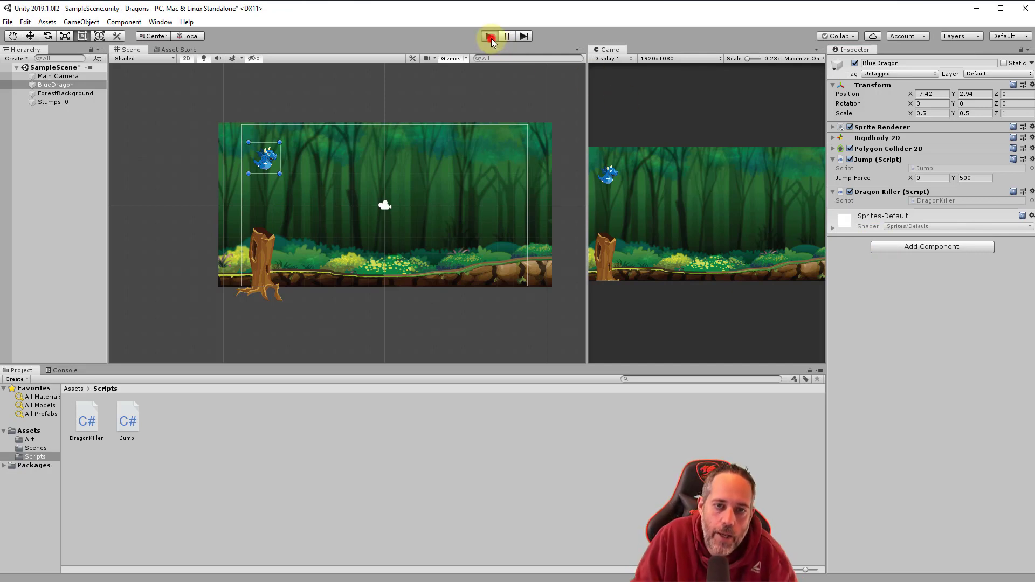
click(489, 35)
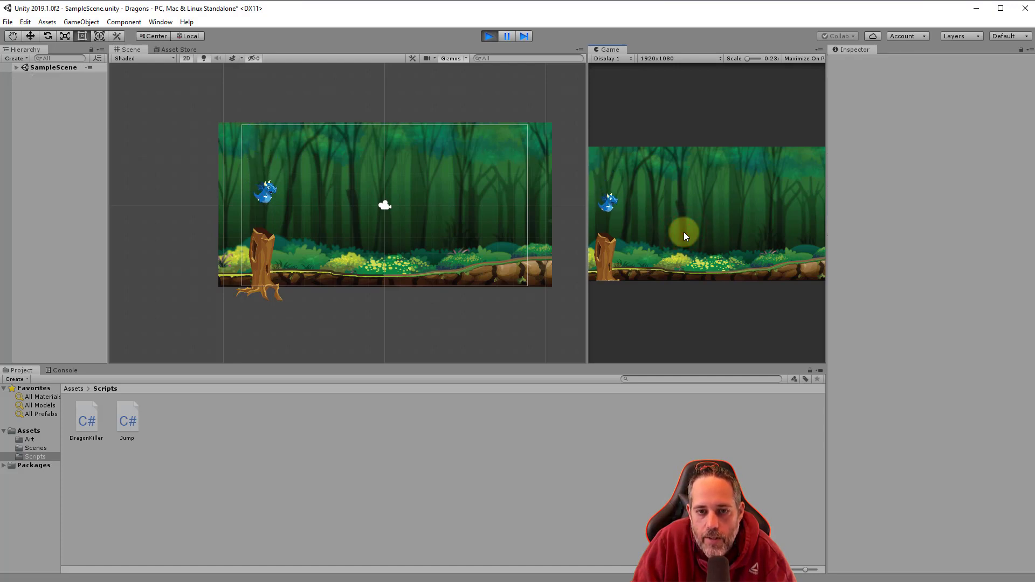
mouse_move(834, 144)
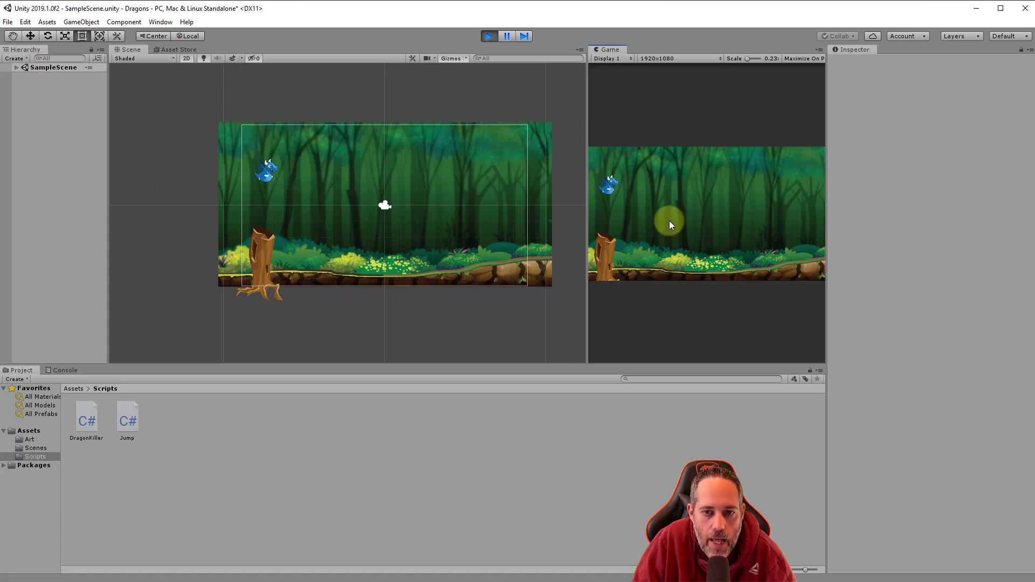
click(690, 217)
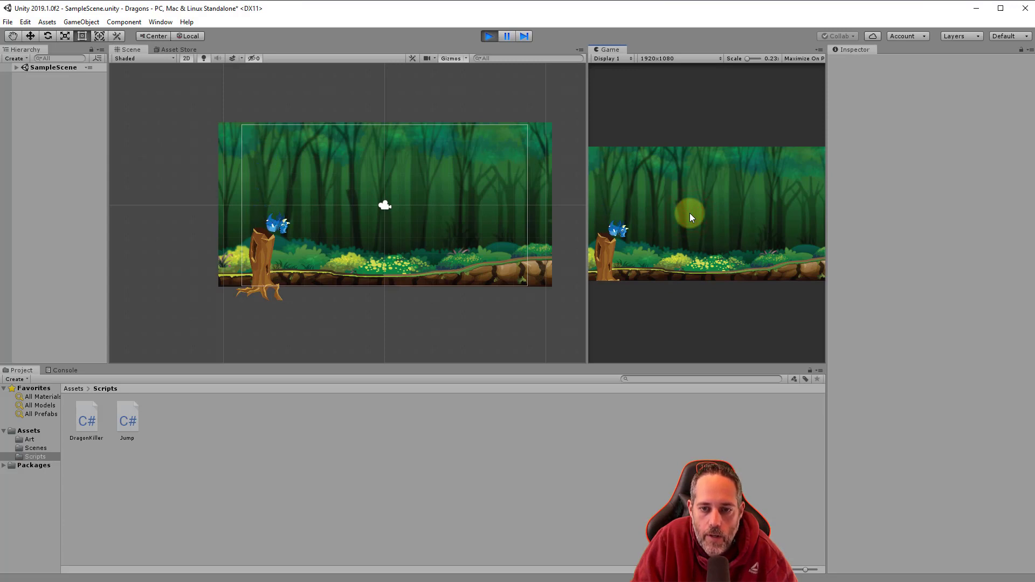
click(488, 36)
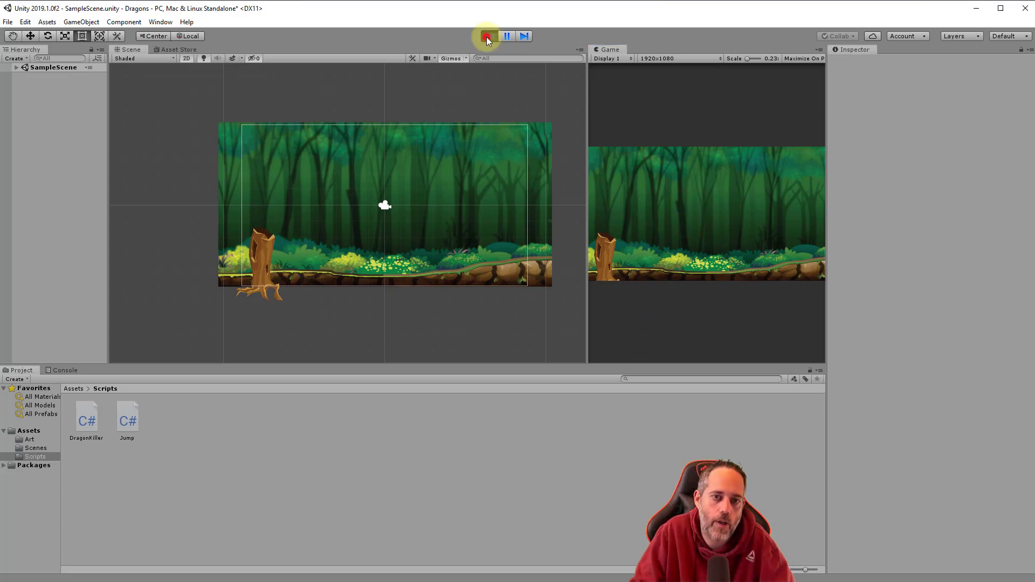
click(488, 36)
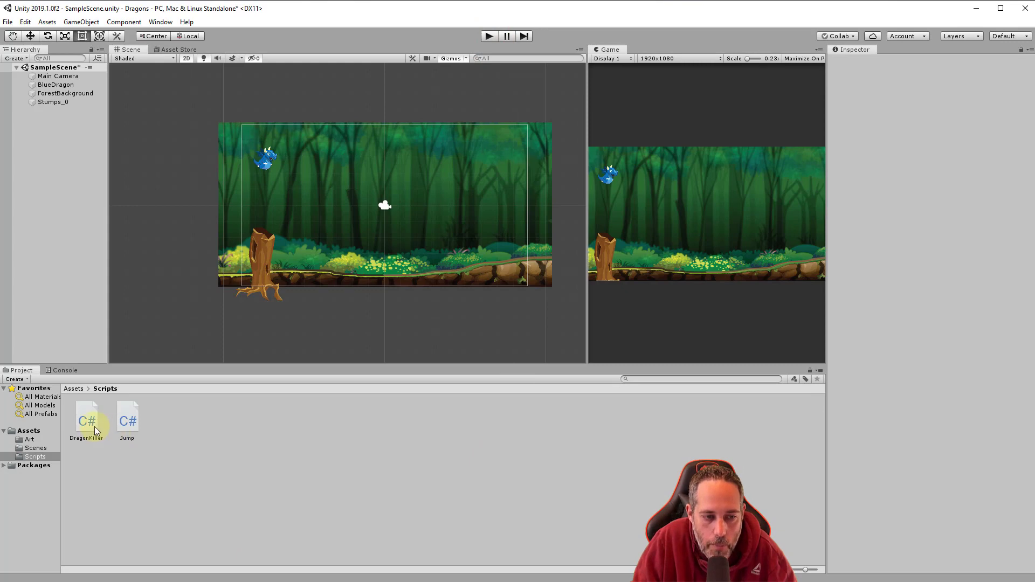
- Open DragonKiller and paste a duplicate of the if check and LoadScene line below it
double_click(87, 421)
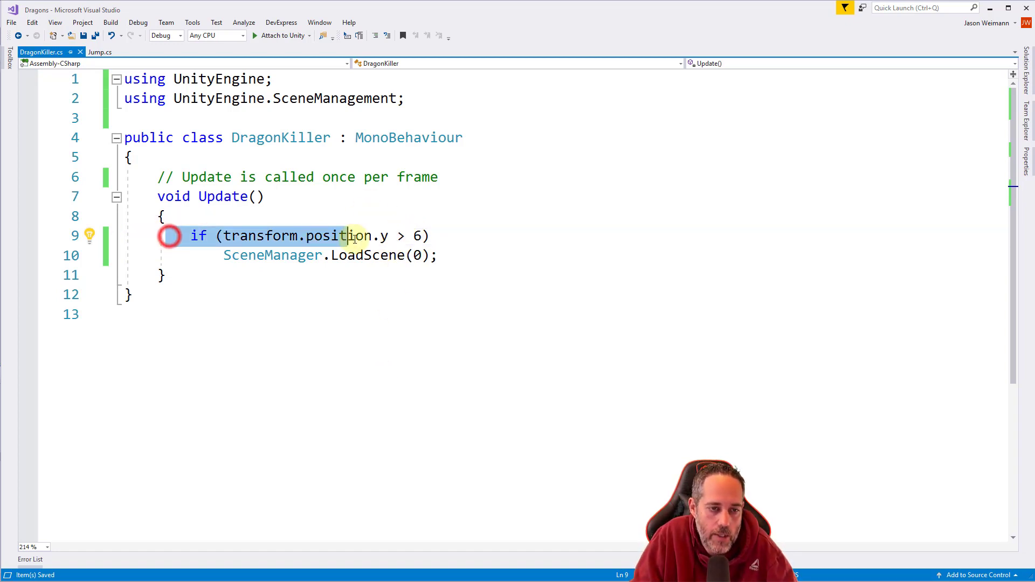
click(153, 232)
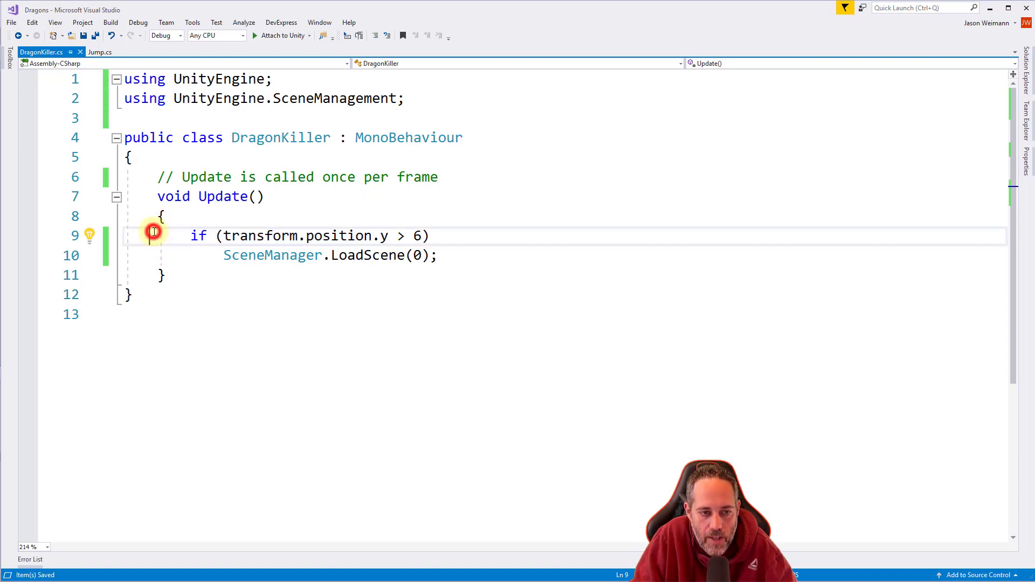
drag(154, 236, 229, 255)
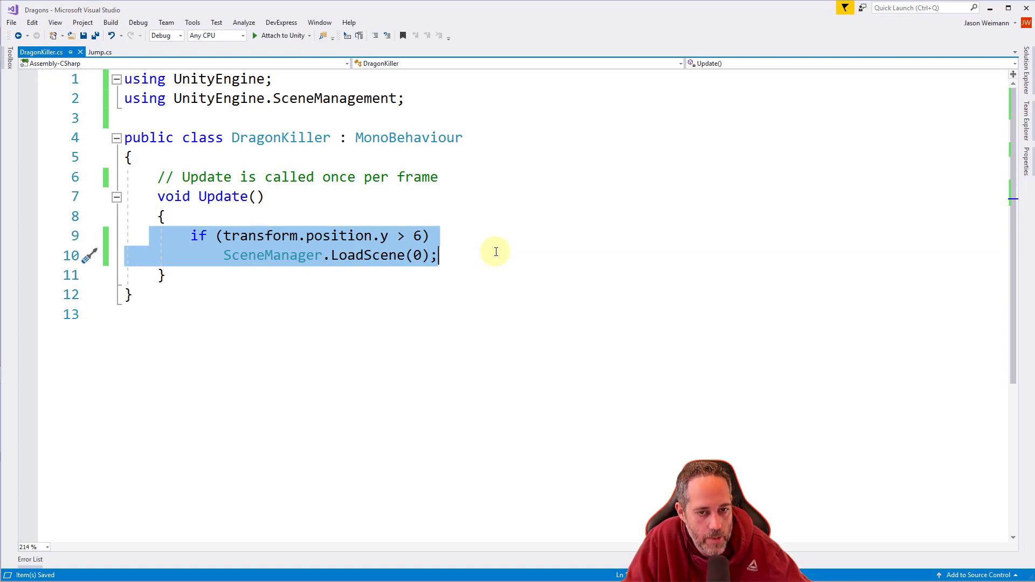
mouse_move(388, 256)
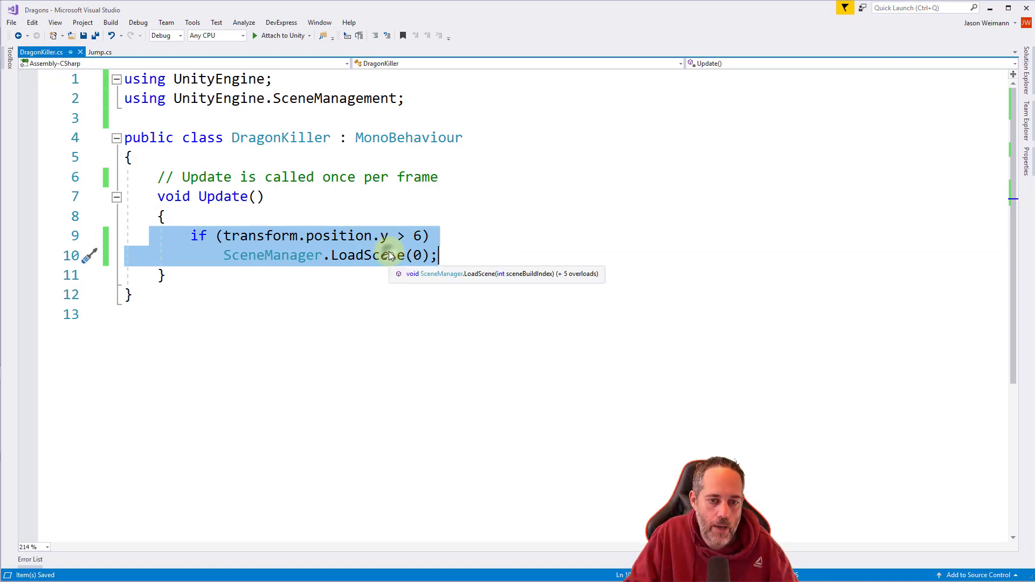
right_click(390, 256)
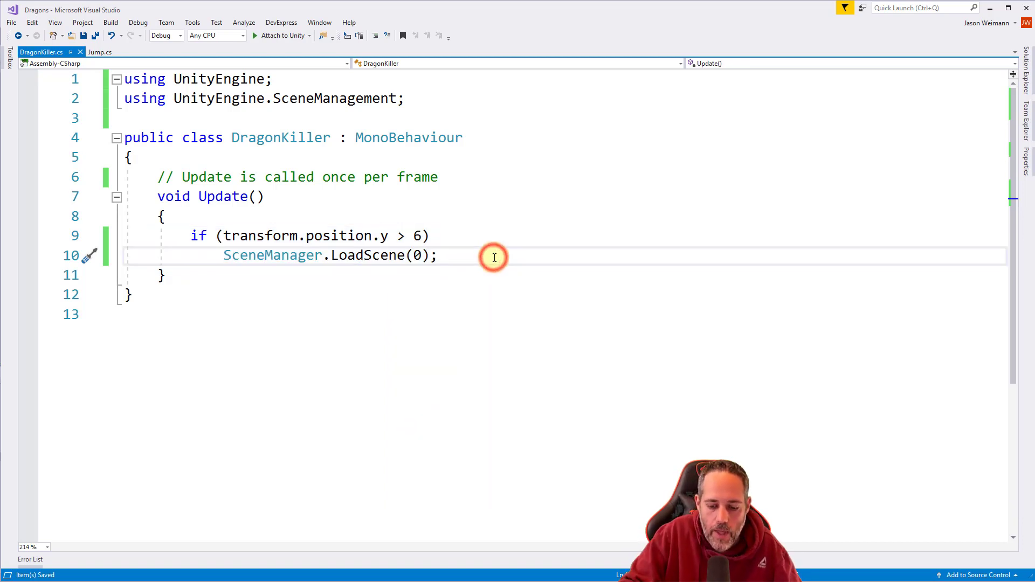
key(enter)
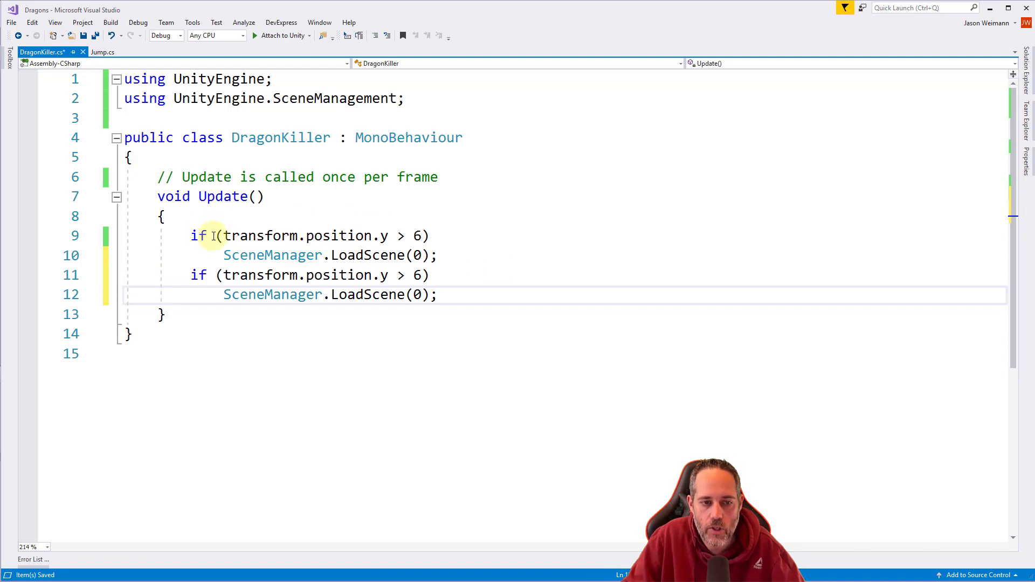
key(enter)
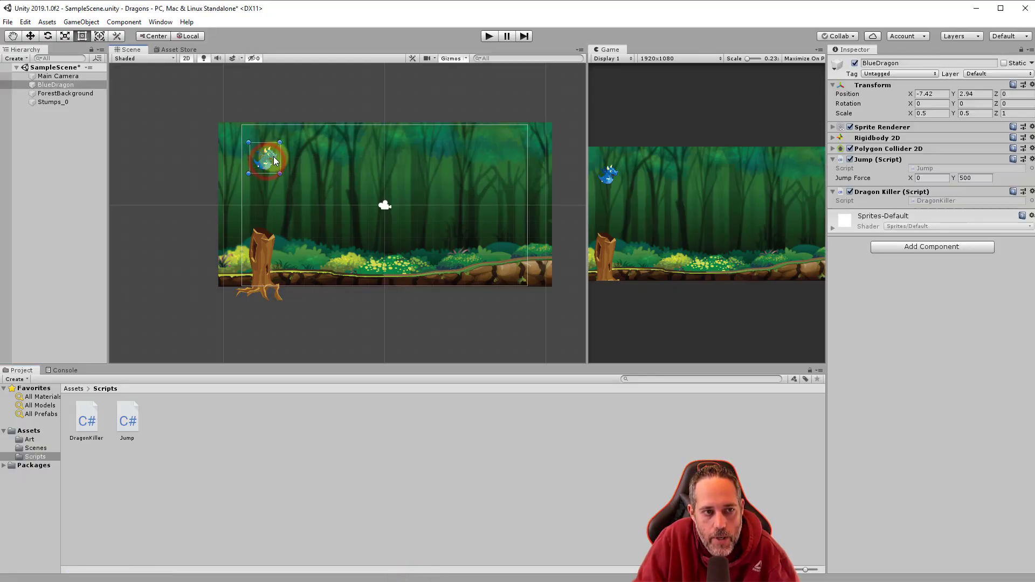
- Drag BlueDragon below the ground to read its lower Y limit, about -5.63
drag(266, 160, 297, 297)
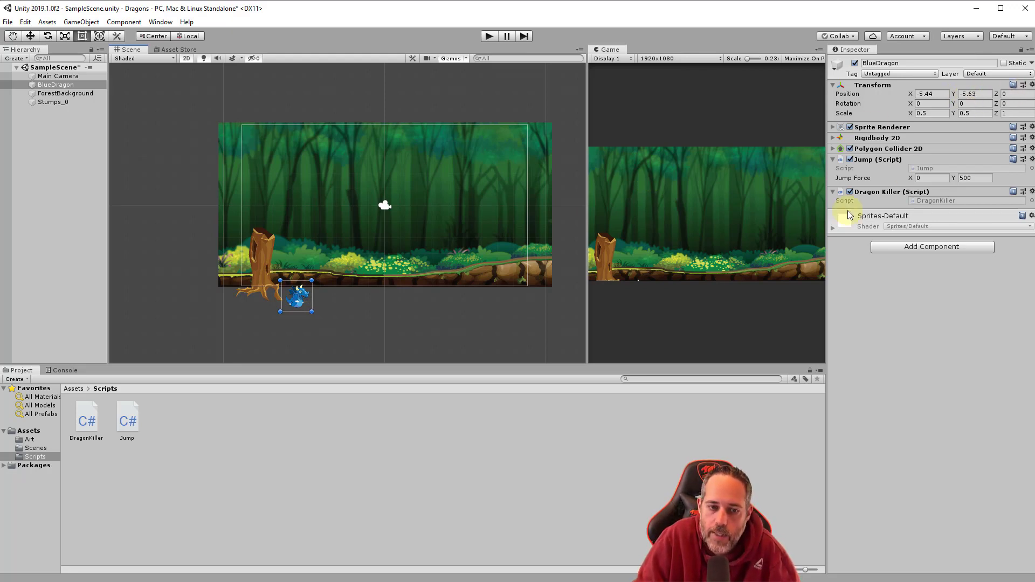
drag(296, 297, 280, 198)
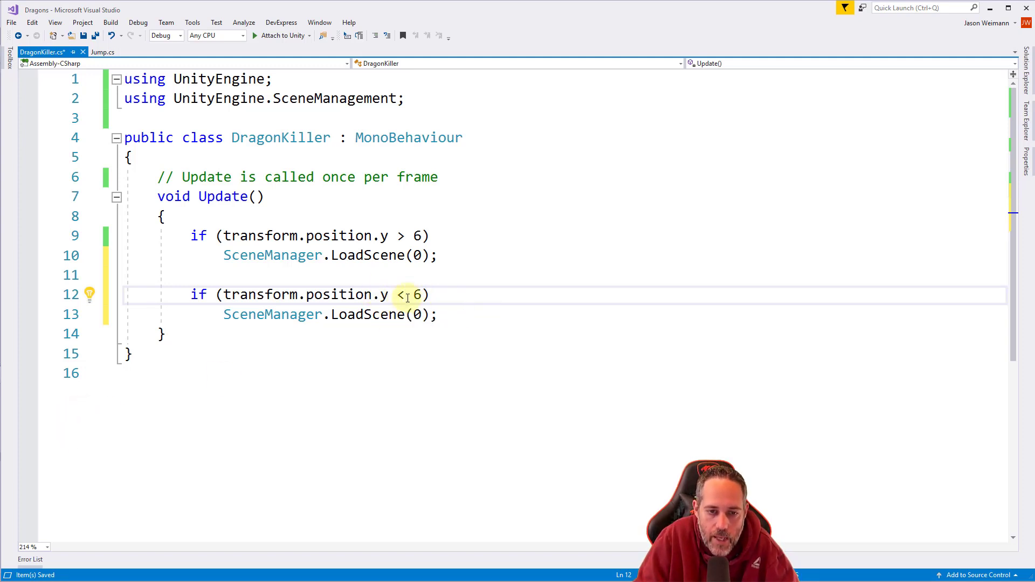
- Change the second check's condition from '> 6' to '< -5.6'
text(-)
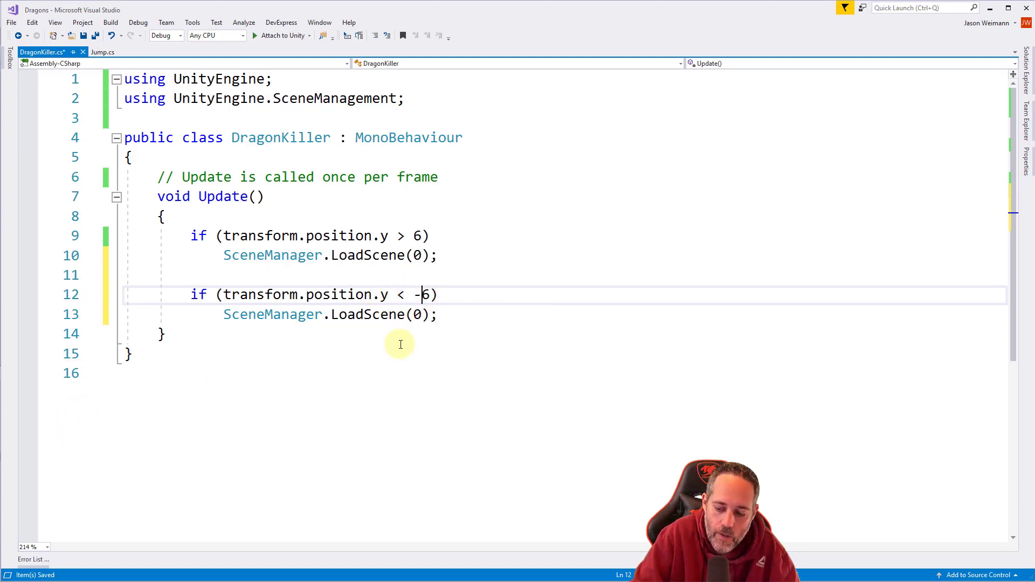
text(5.)
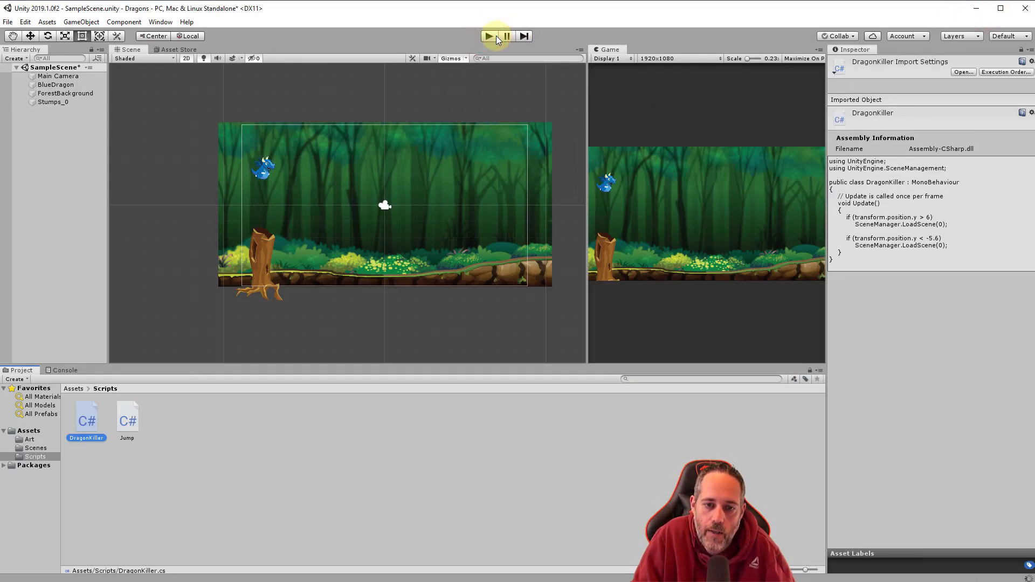
- Run and stop a Play-mode test of the lower height check, then select DragonKiller
click(488, 36)
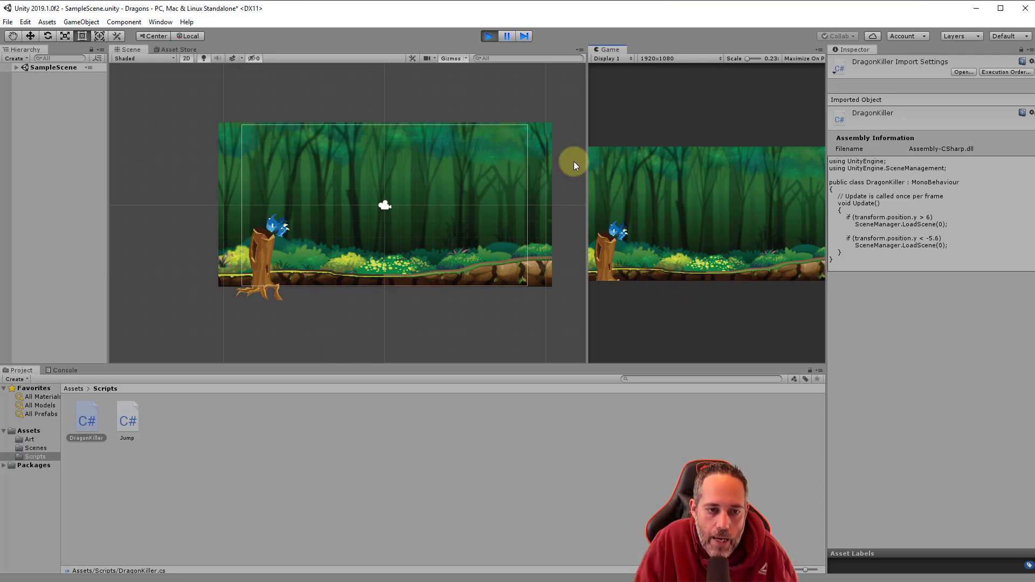
click(488, 36)
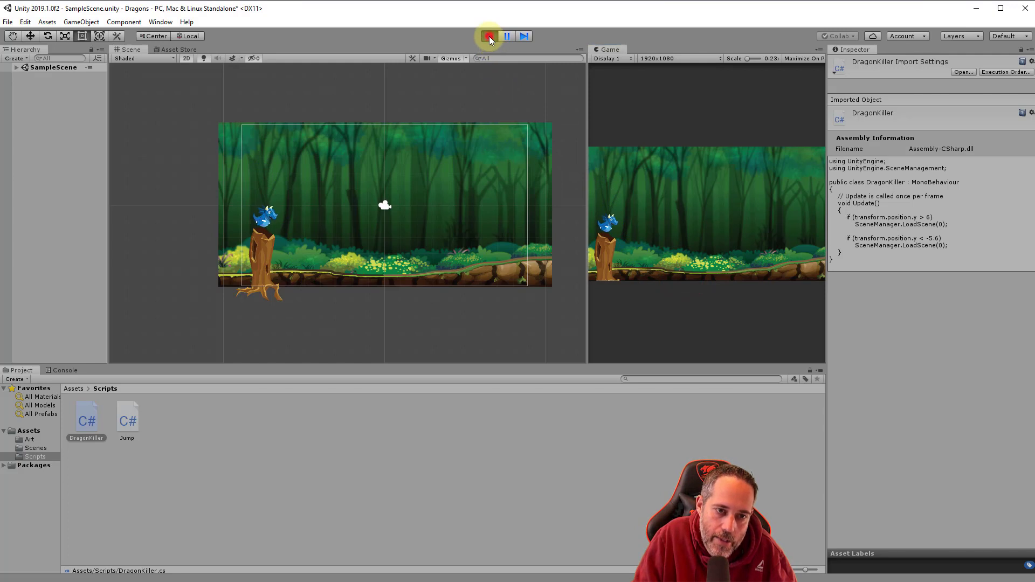
click(488, 36)
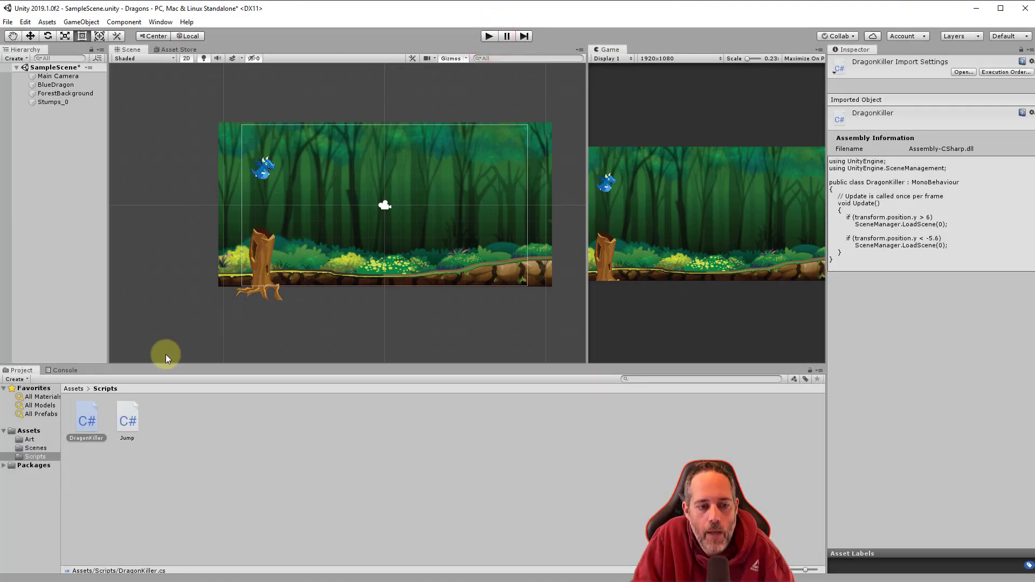
click(85, 418)
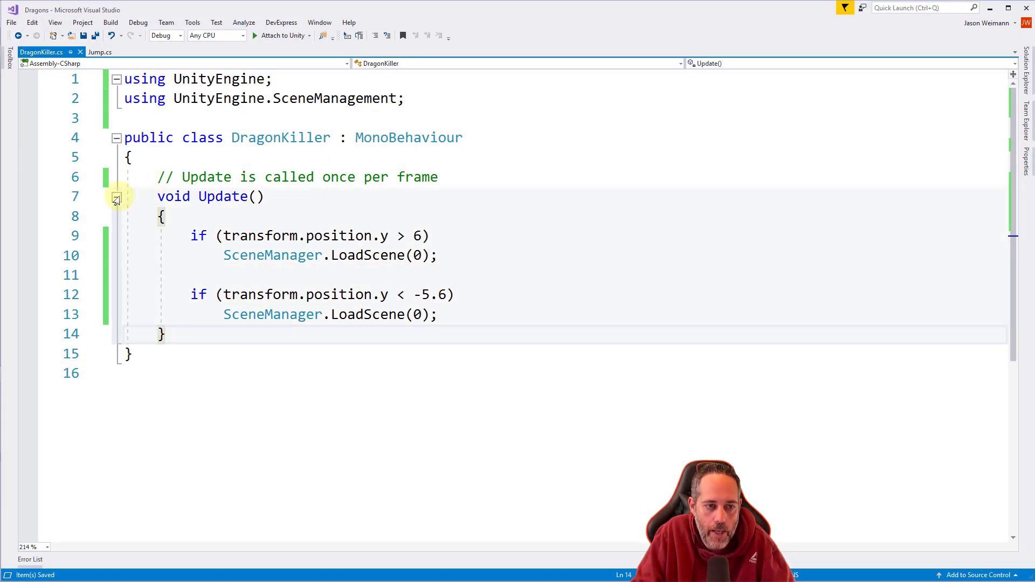
- Collapse and re-expand Update(), then add empty lines after its closing brace
click(117, 199)
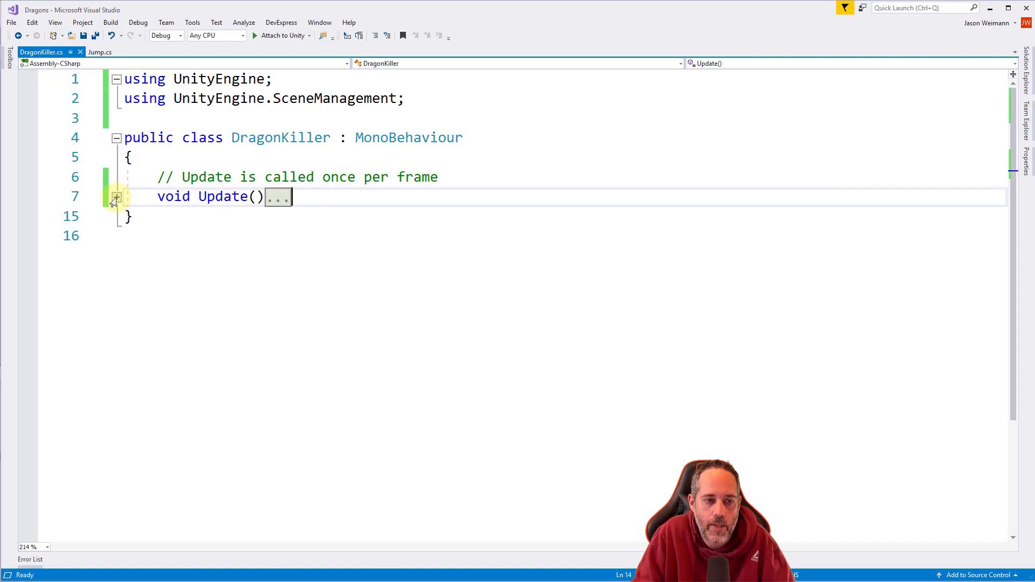
click(116, 197)
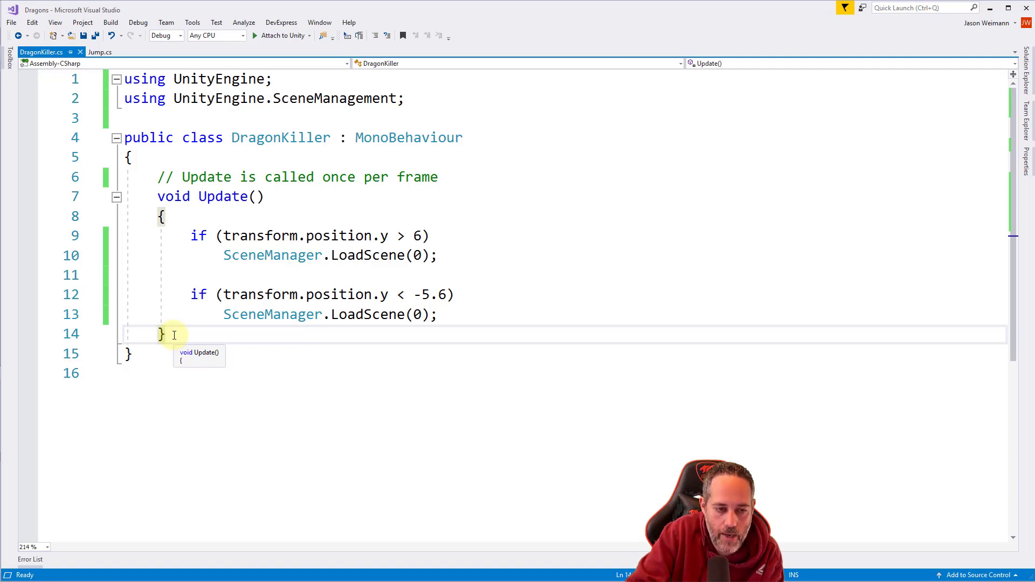
key(Enter)
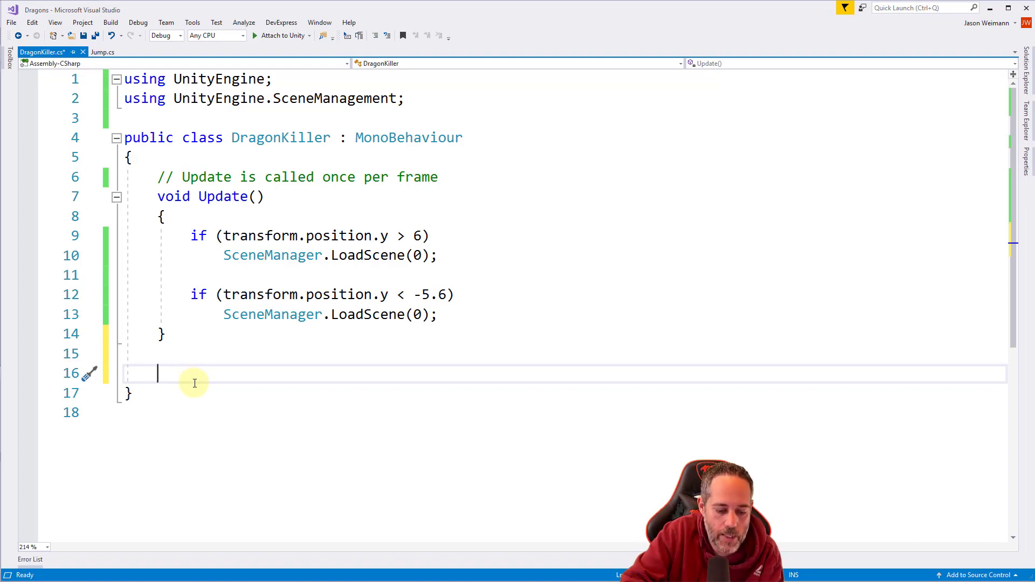
- Type 'onc' and accept IntelliSense to insert an empty OnCollisionEnter2D(Collision2D collision) stub
text(on)
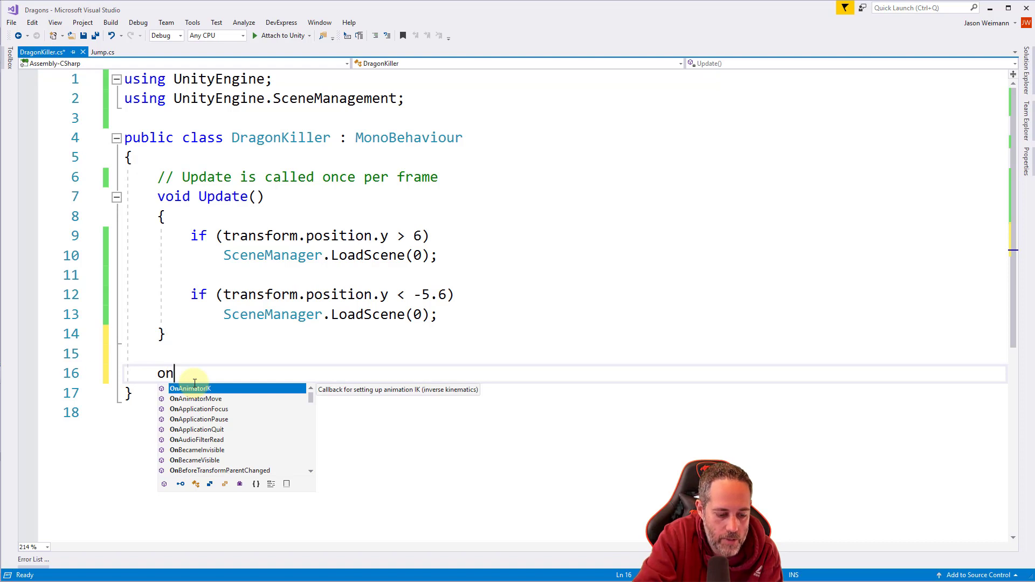
text(c)
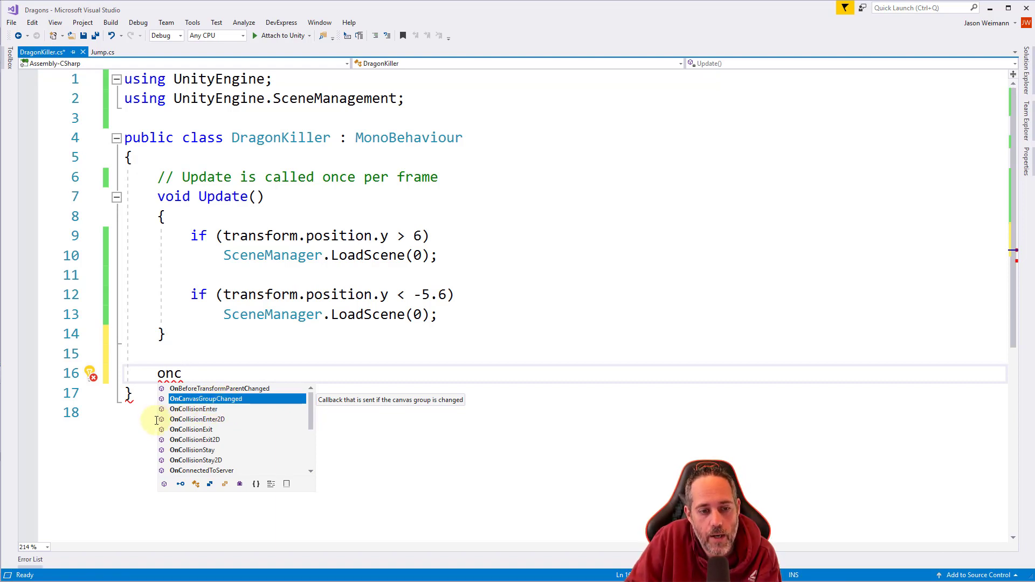
mouse_move(235, 419)
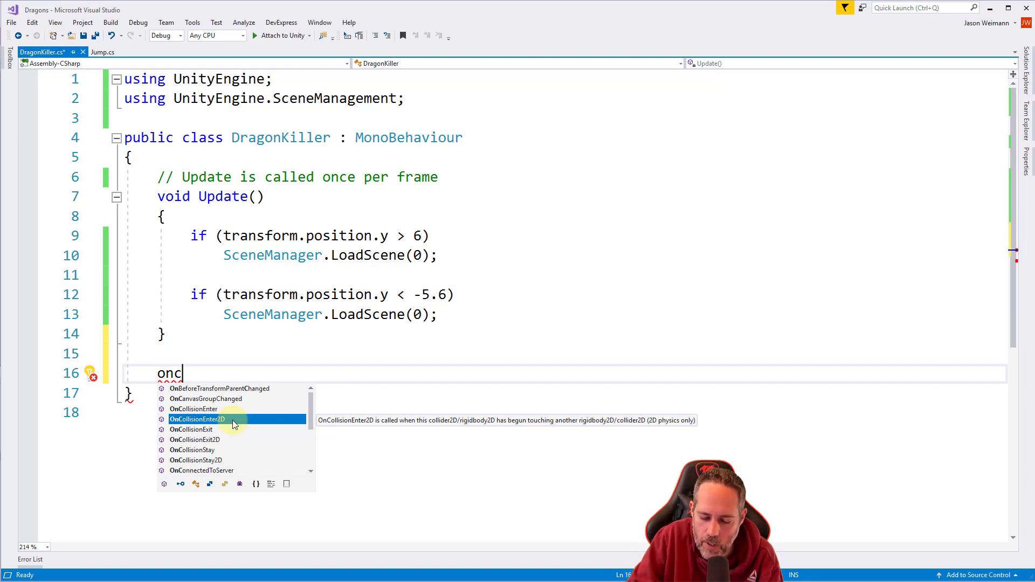
key(Tab)
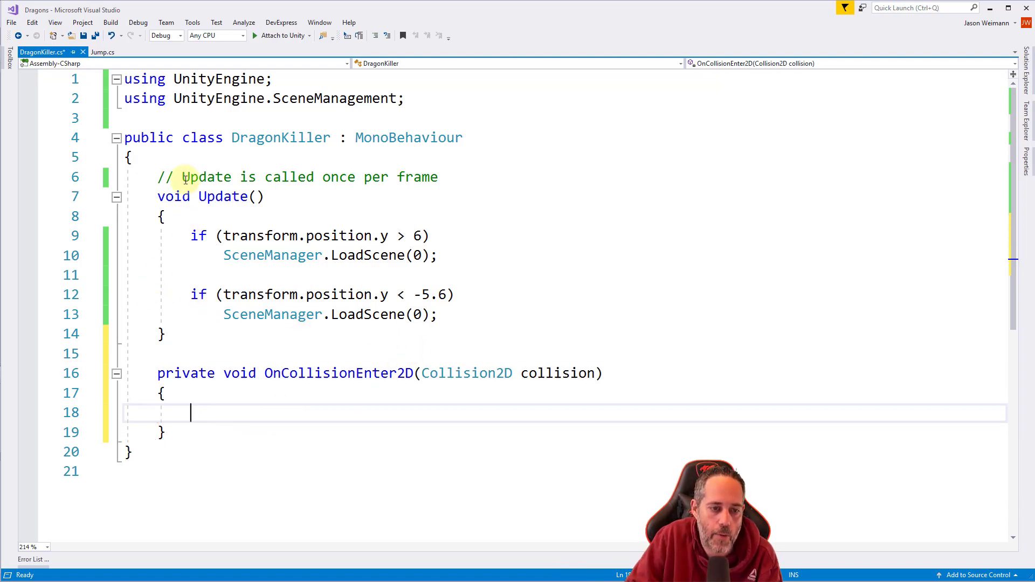
- Highlight private, void and the OnCollisionEnter2D name, then select the empty method body
double_click(187, 374)
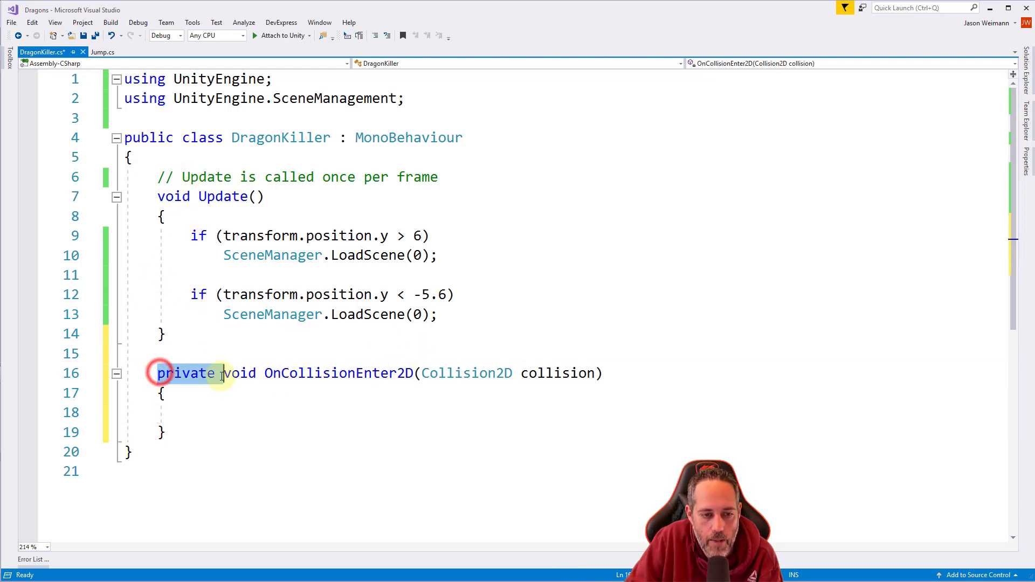
double_click(187, 373)
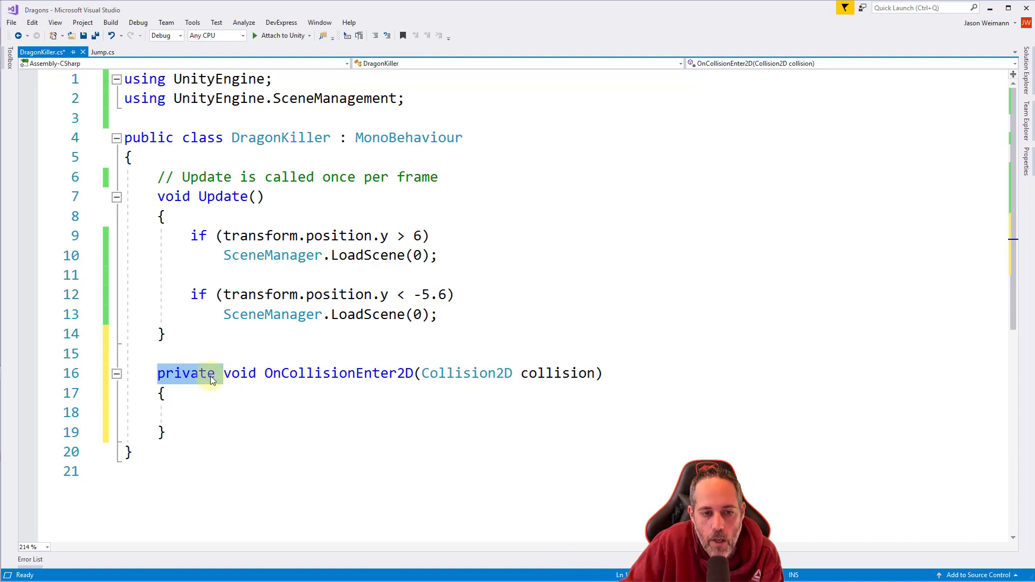
click(221, 373)
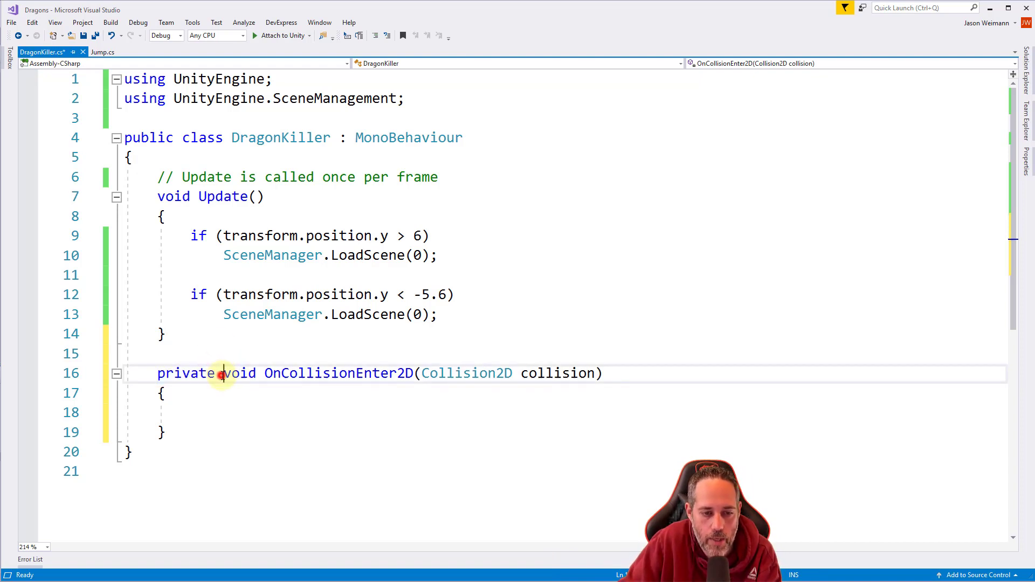
double_click(241, 373)
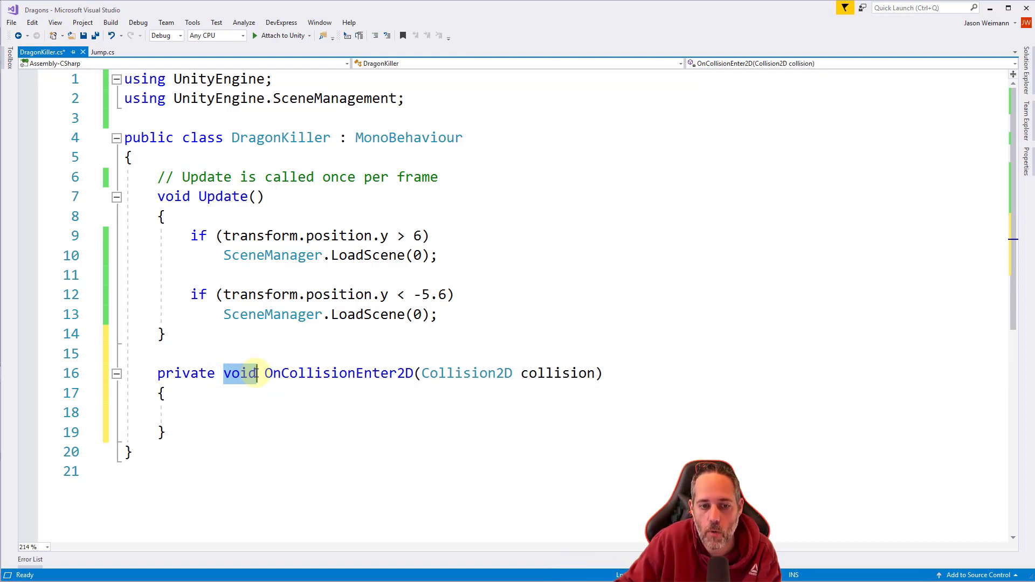
double_click(337, 373)
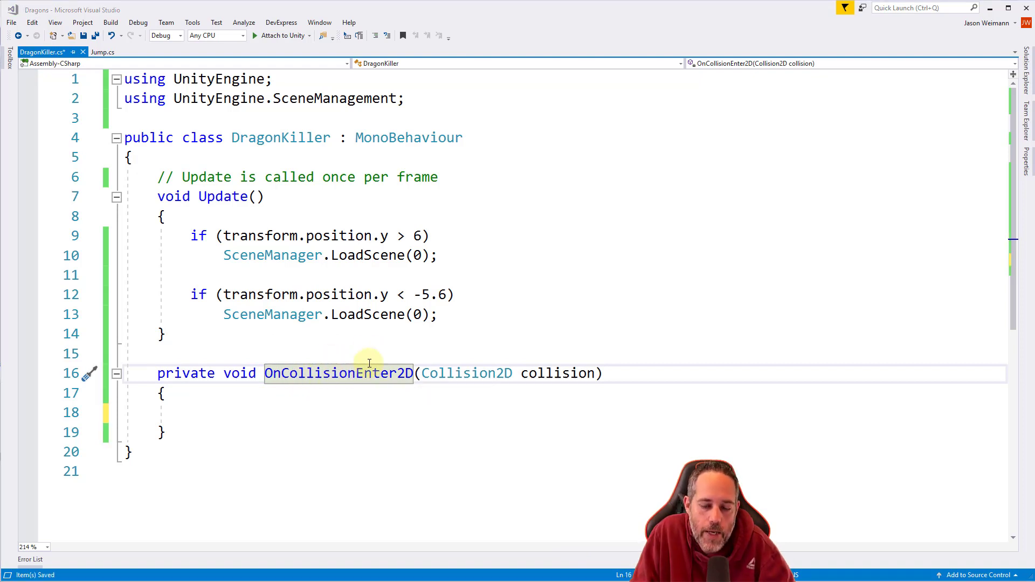
mouse_move(350, 338)
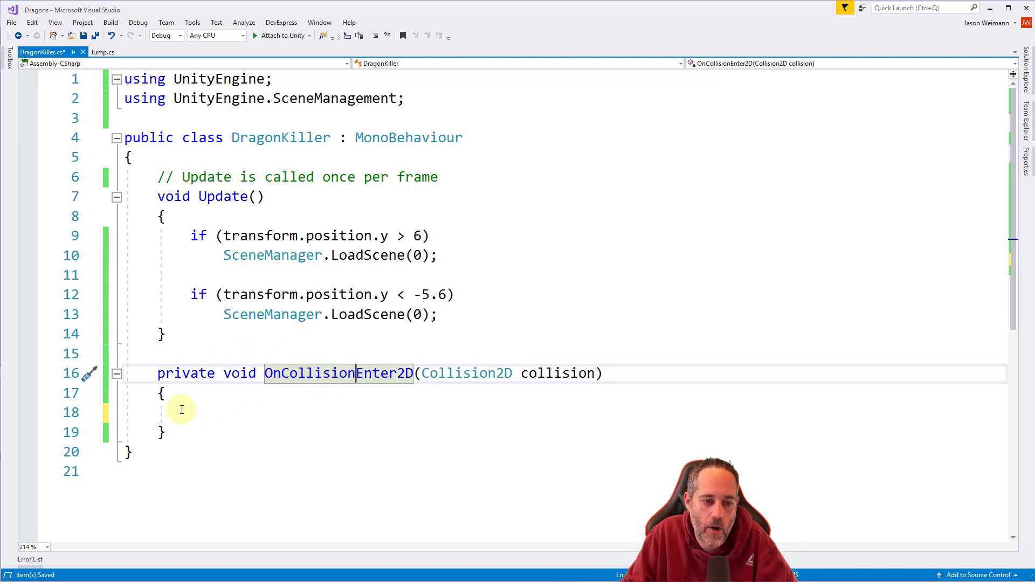
drag(161, 393, 162, 433)
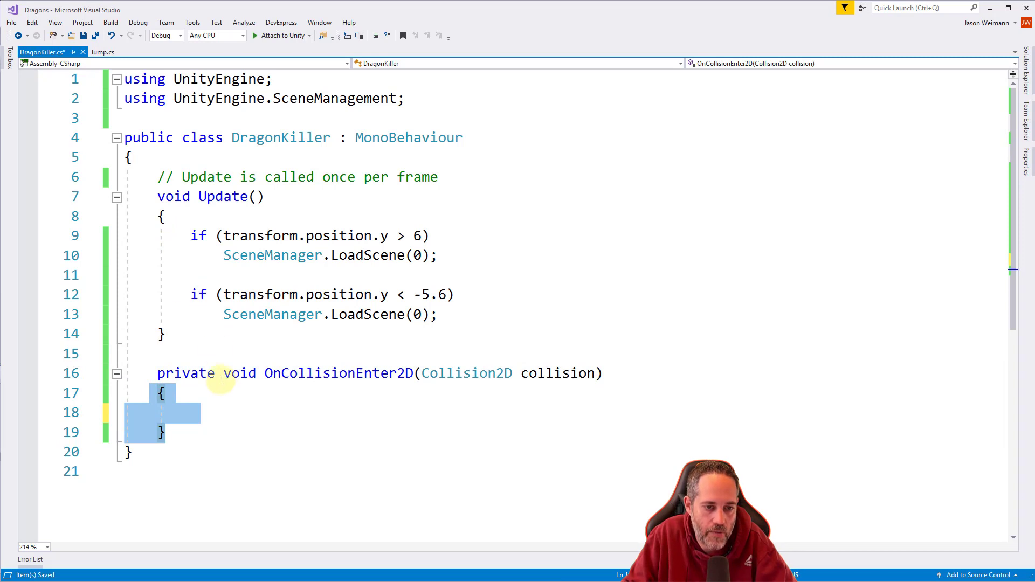
mouse_move(348, 383)
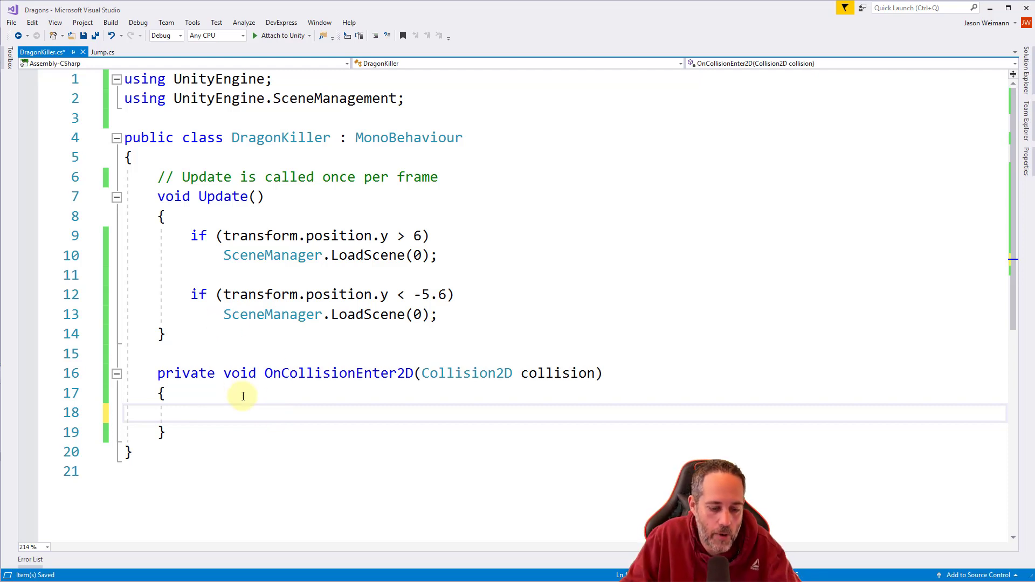
- Write SceneManager.LoadScene(0); inside OnCollisionEnter2D using IntelliSense completion
text(Scnee)
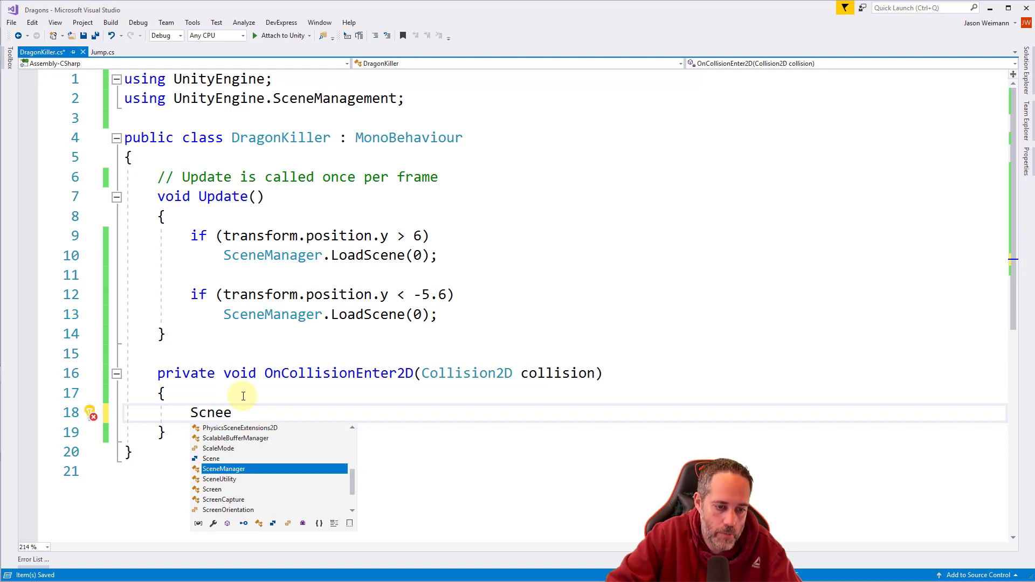
key(Tab)
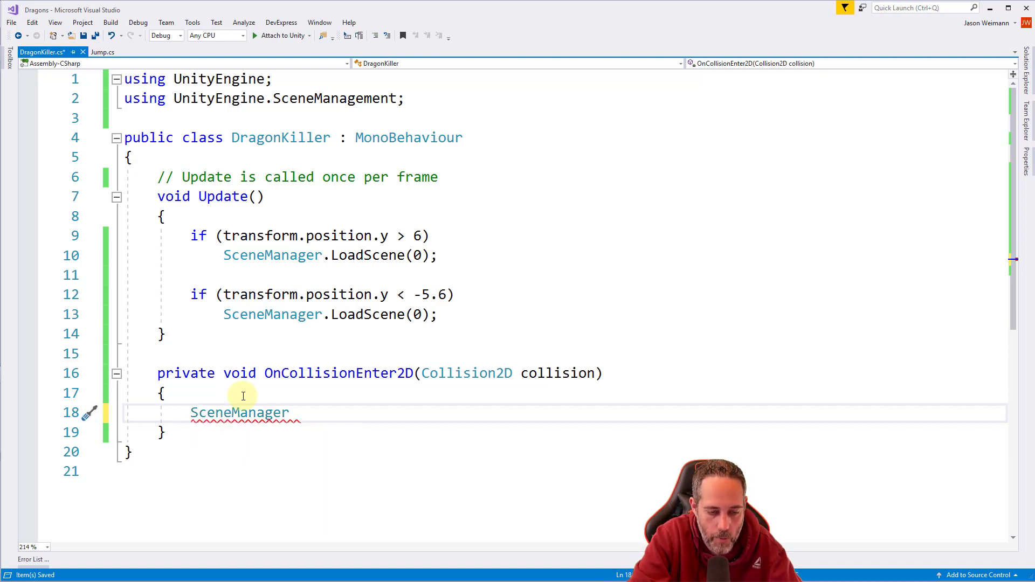
text(.LoadScene)
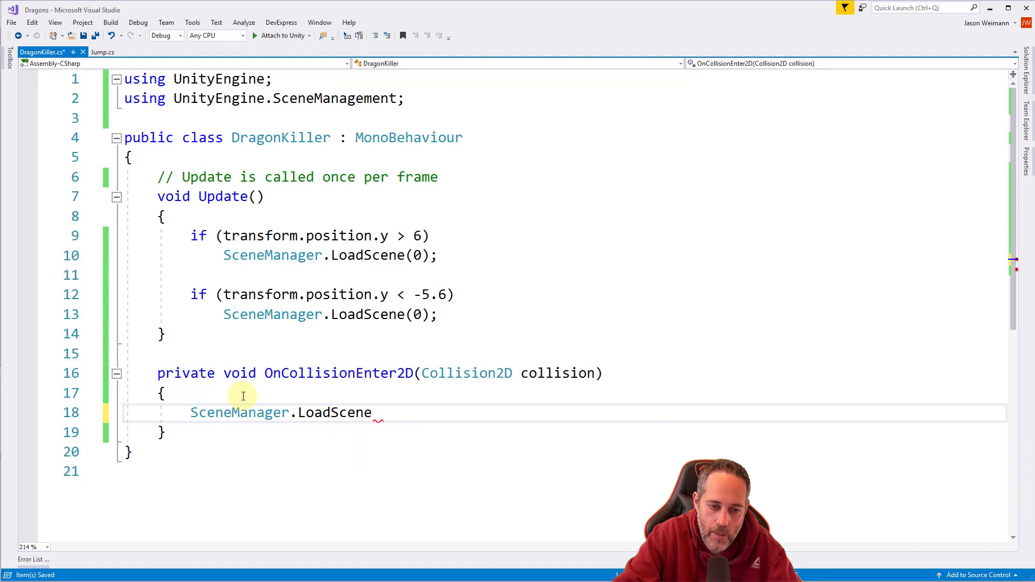
text((0);)
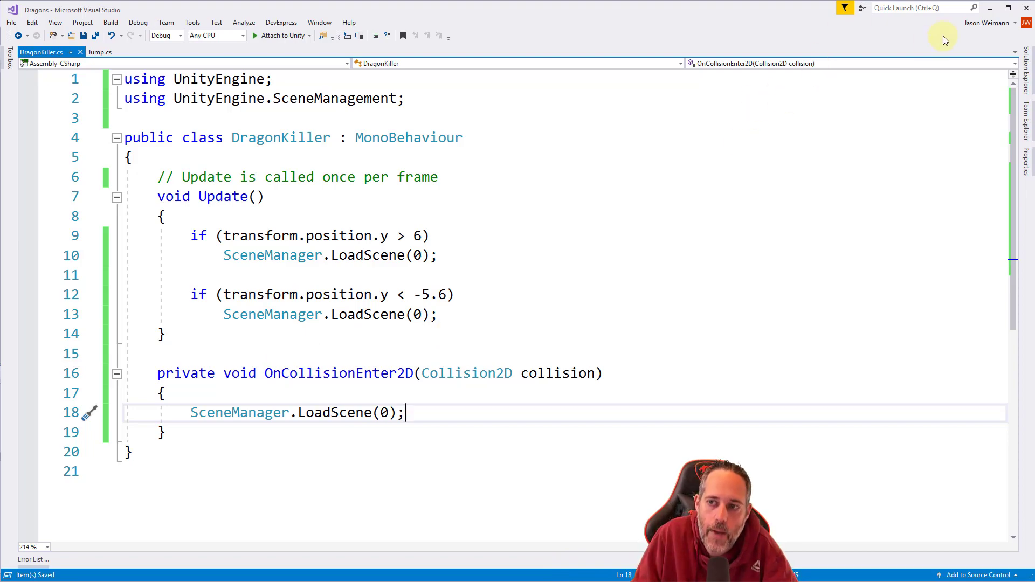
- Switch back to Unity and enter Play mode to test the collision reload
click(488, 35)
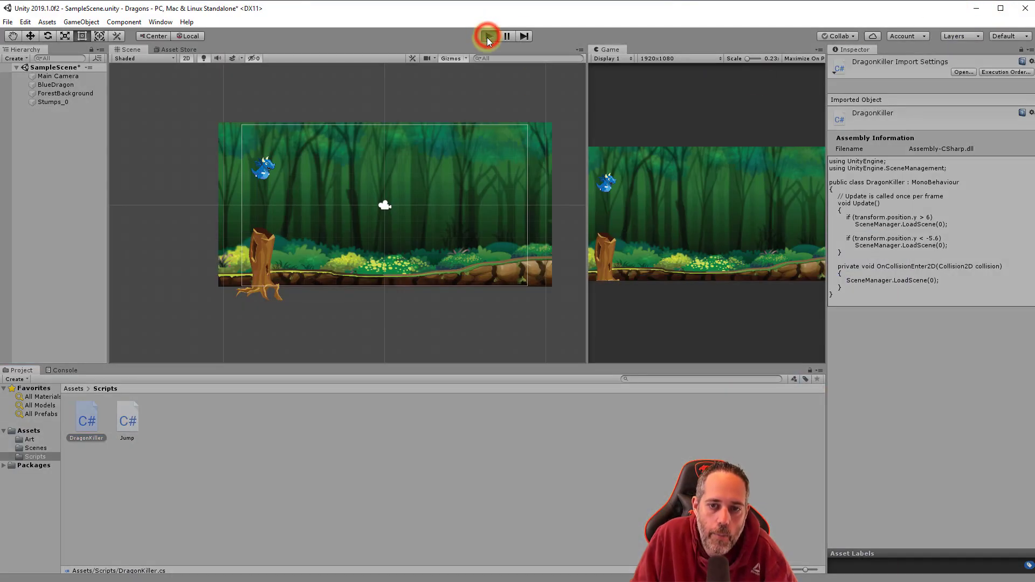
click(488, 36)
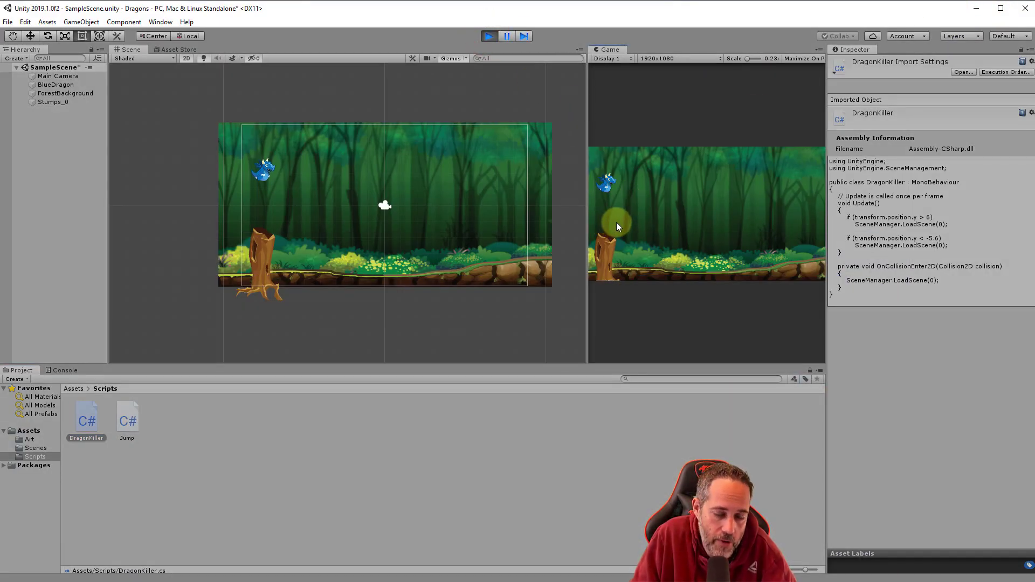